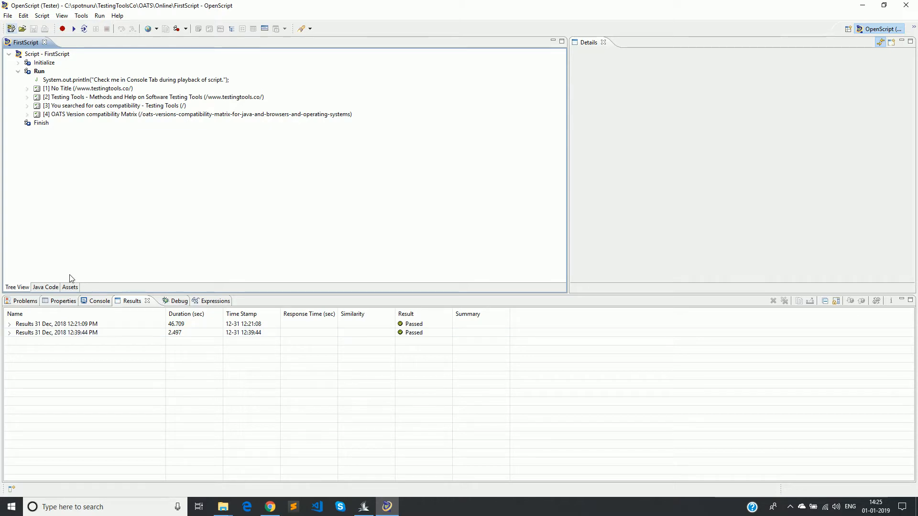
Show FirstScript's assets and select the Object Libraries category
left_click(69, 286)
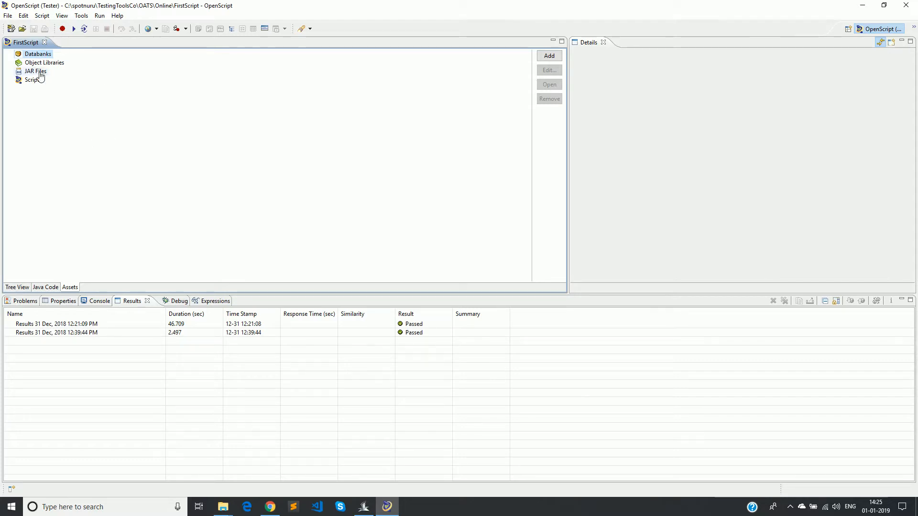
left_click(44, 63)
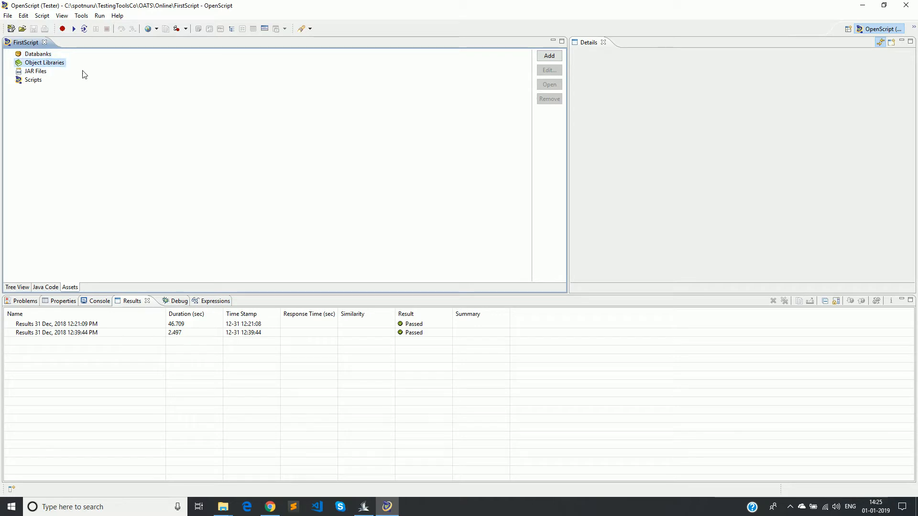
mouse_move(99, 76)
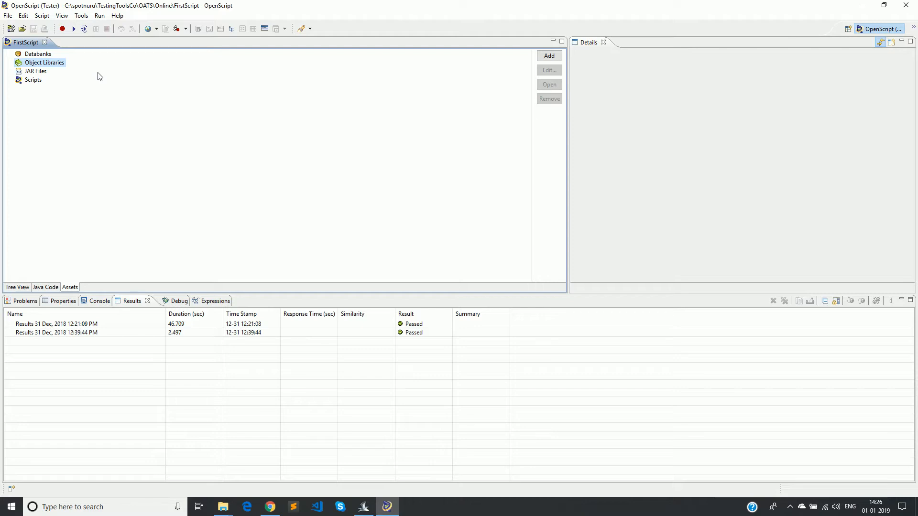
mouse_move(85, 206)
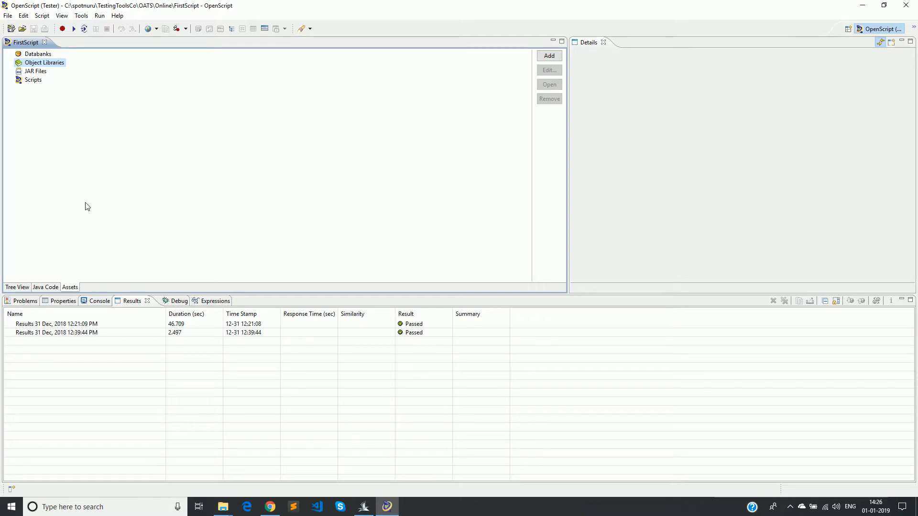
Review FirstScript's recorded Java code with its long web object paths in an enlarged editor
left_click(45, 286)
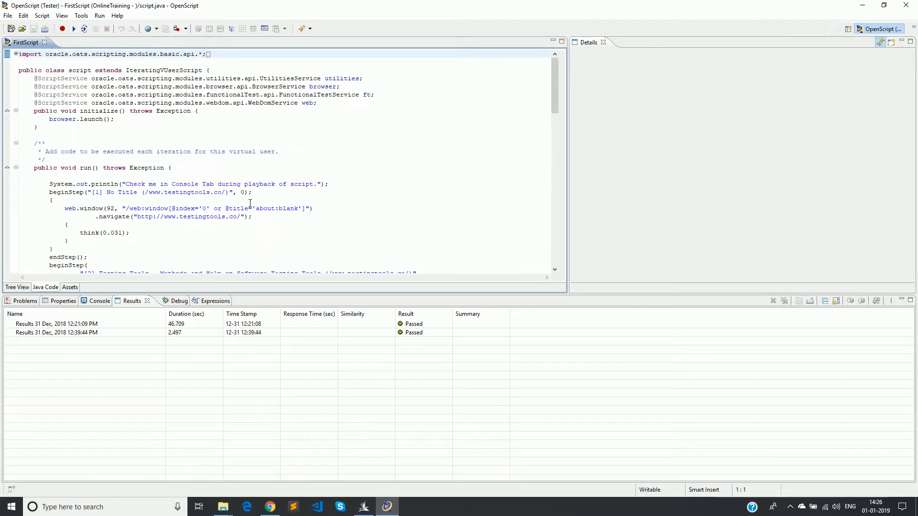
scroll("down", 3)
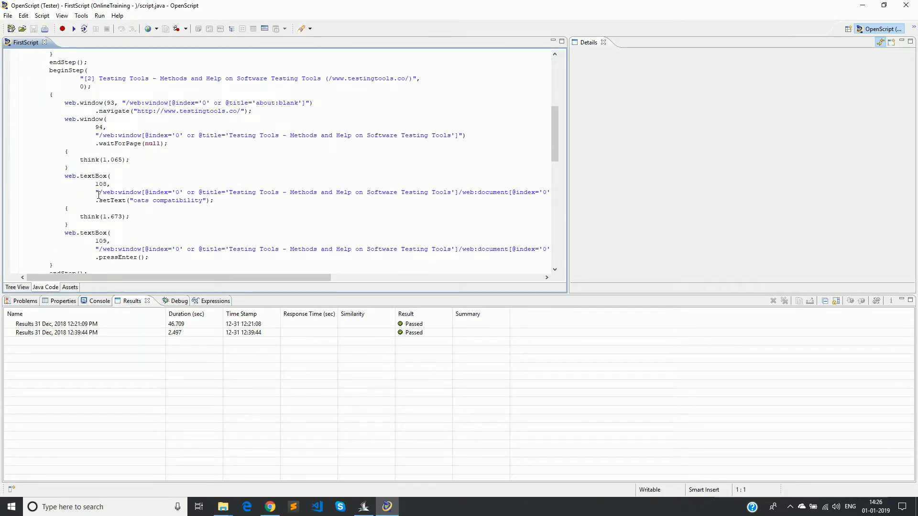
double_click(93, 176)
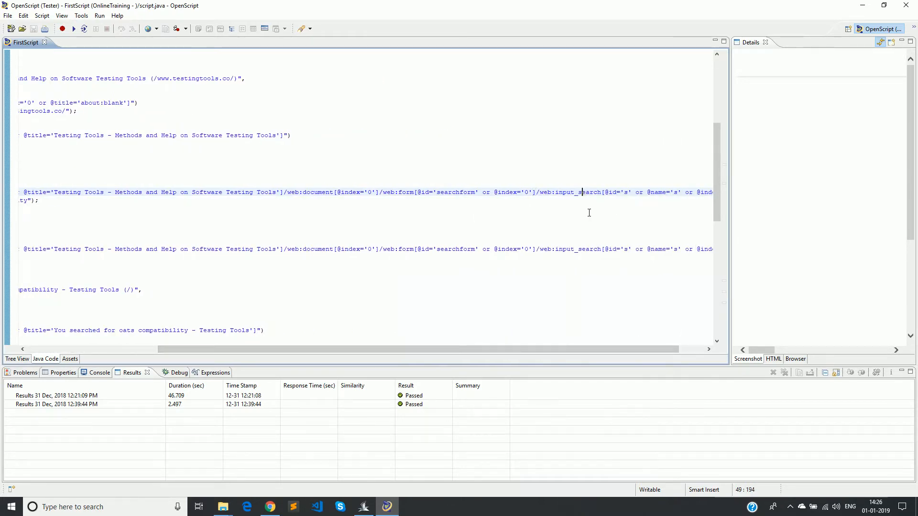
scroll("right", 3)
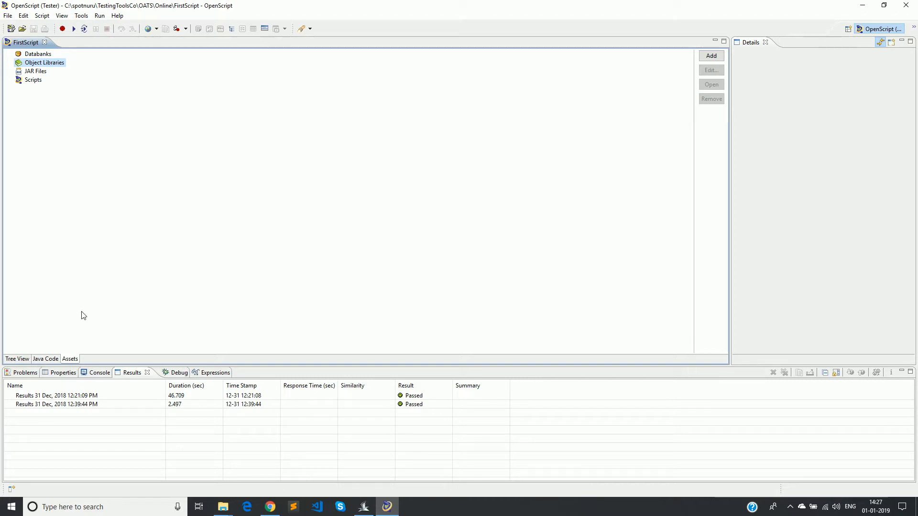
left_click(45, 359)
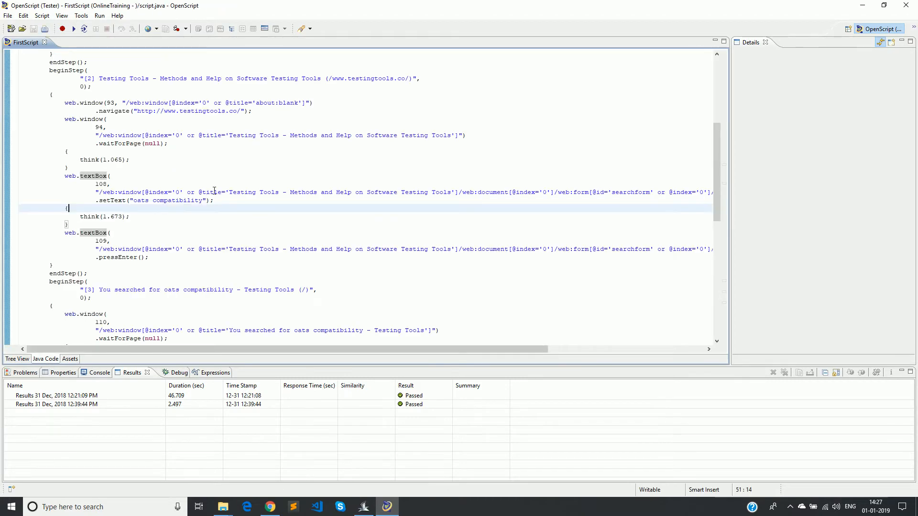
mouse_move(239, 208)
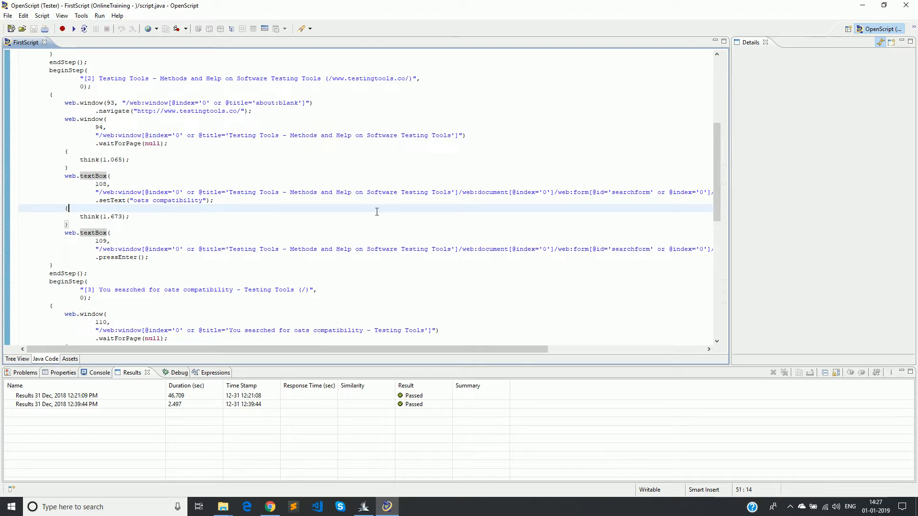
mouse_move(342, 178)
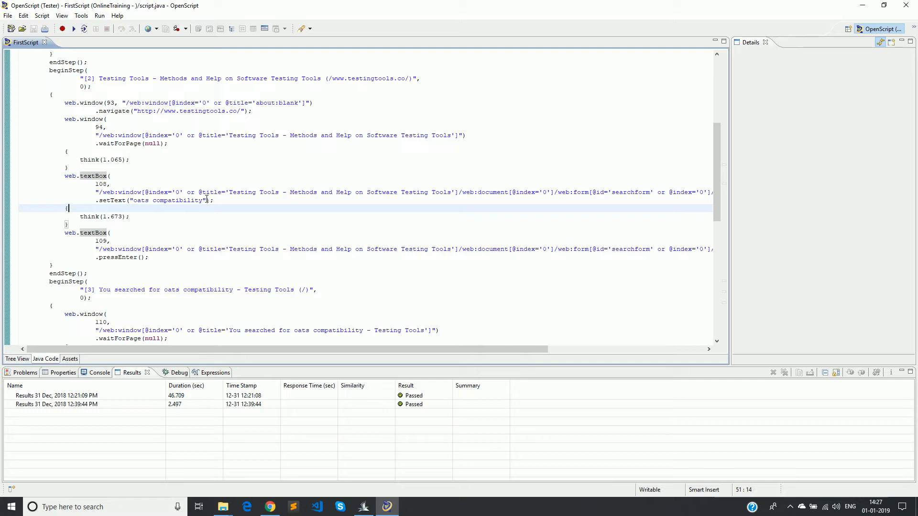
left_click(16, 359)
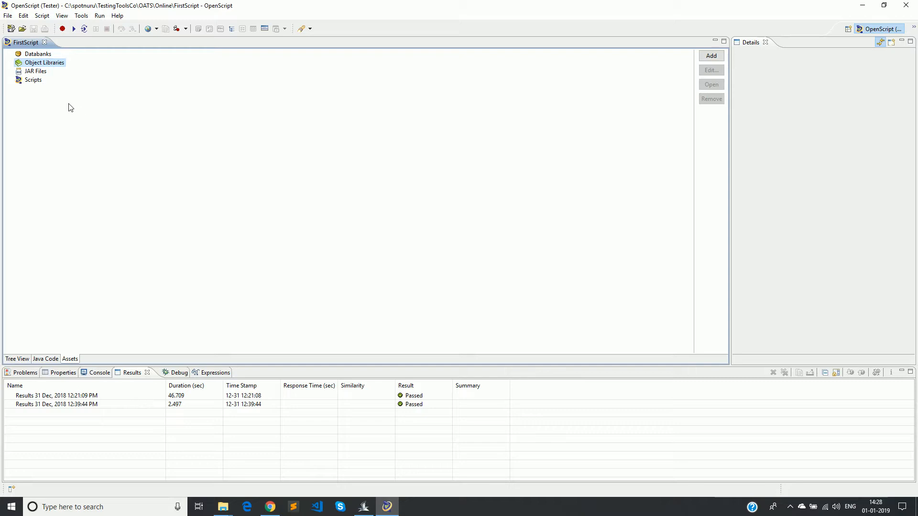
mouse_move(167, 125)
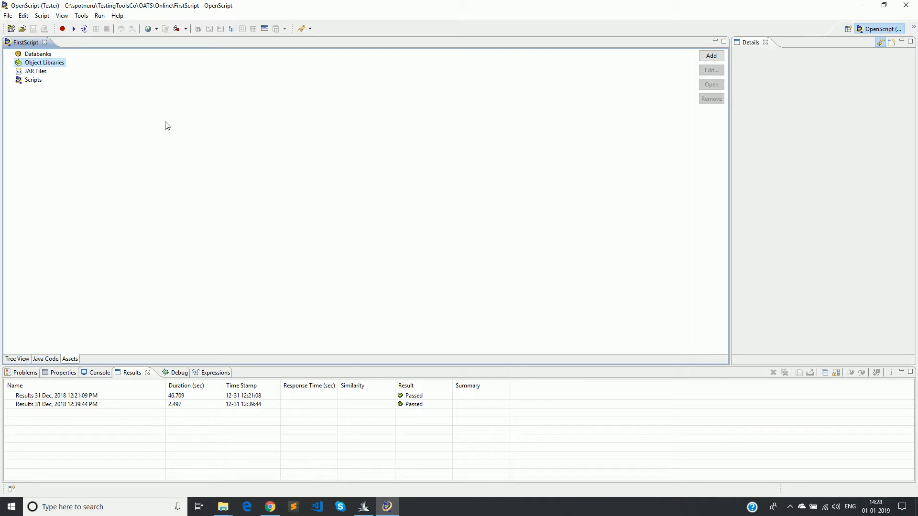
mouse_move(181, 134)
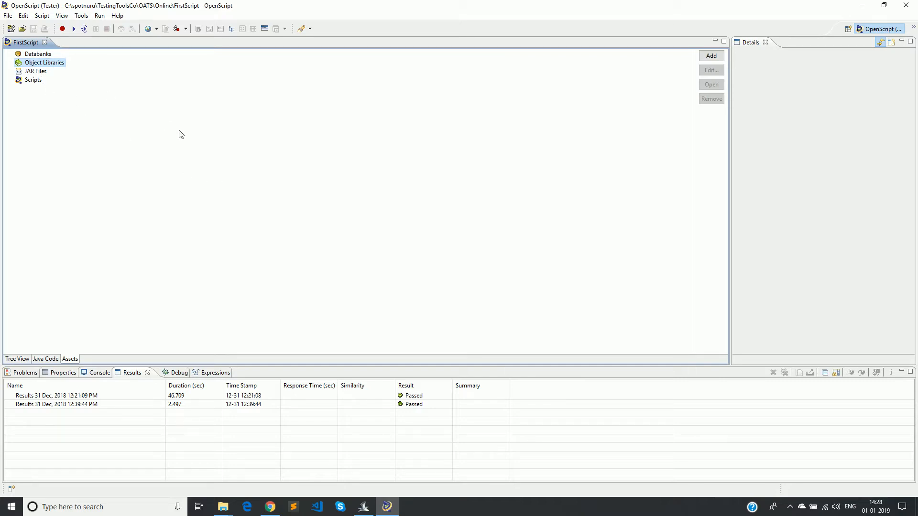
mouse_move(38, 28)
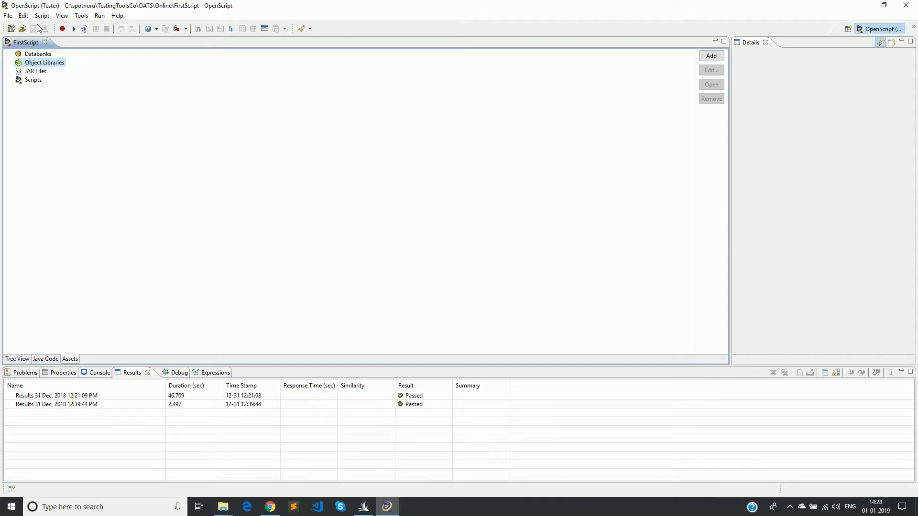
Start a new Functional Testing Web script
left_click(44, 359)
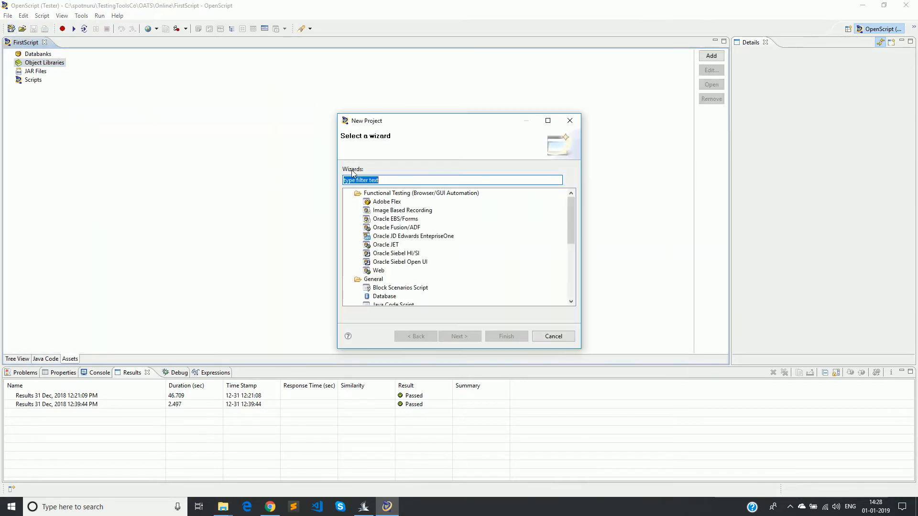
left_click(379, 270)
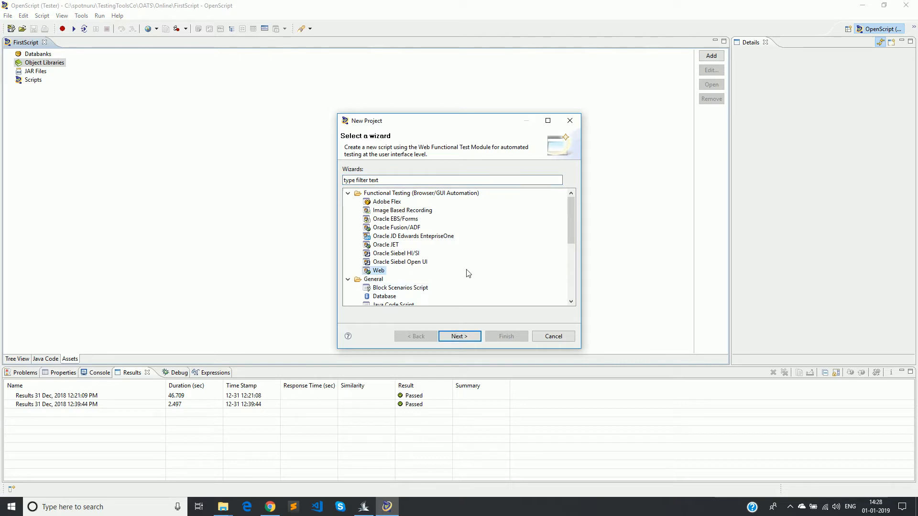
left_click(459, 336)
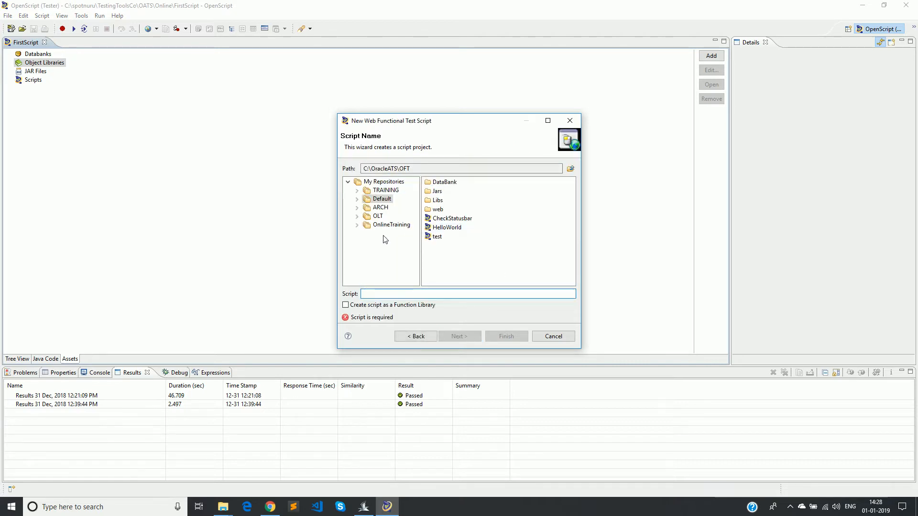
Create the script as WithObjectLibrary in the OnlineTraining repository
left_click(390, 224)
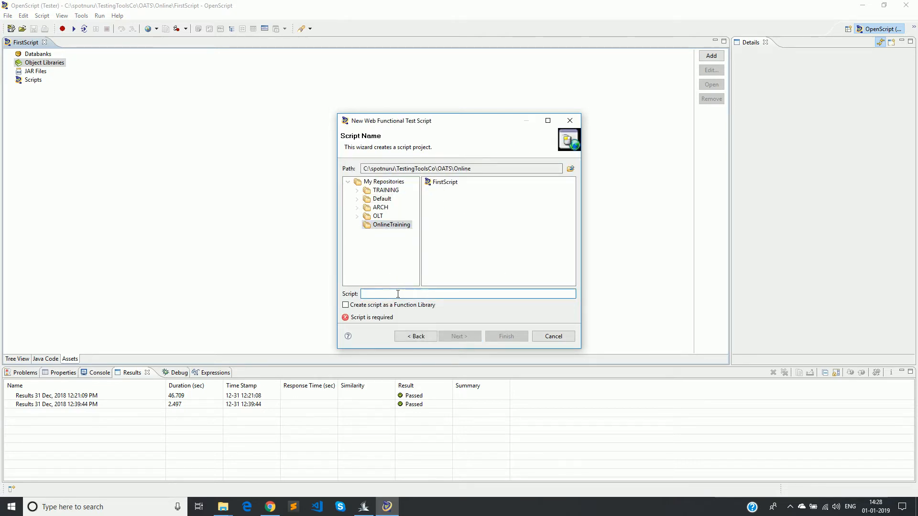
type("WithObjectLibrary")
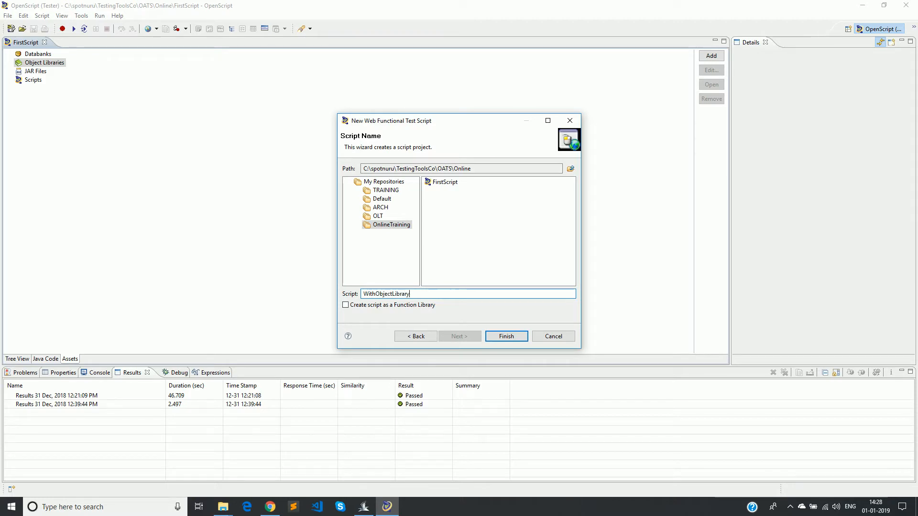
left_click(504, 336)
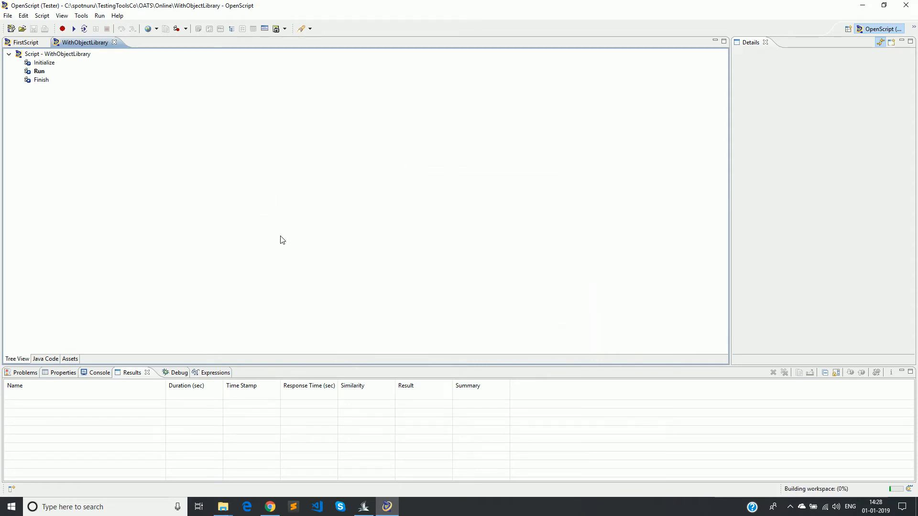
mouse_move(67, 366)
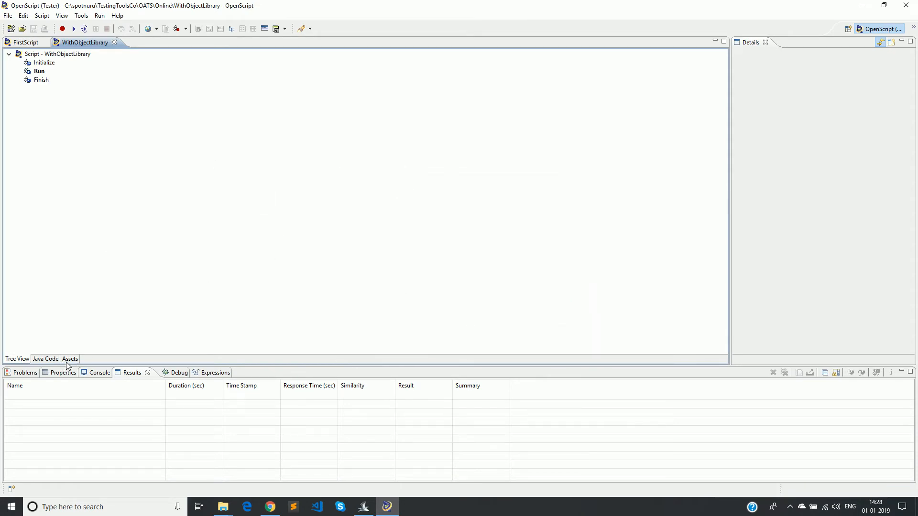
Show the WithObjectLibrary script's assets
left_click(69, 359)
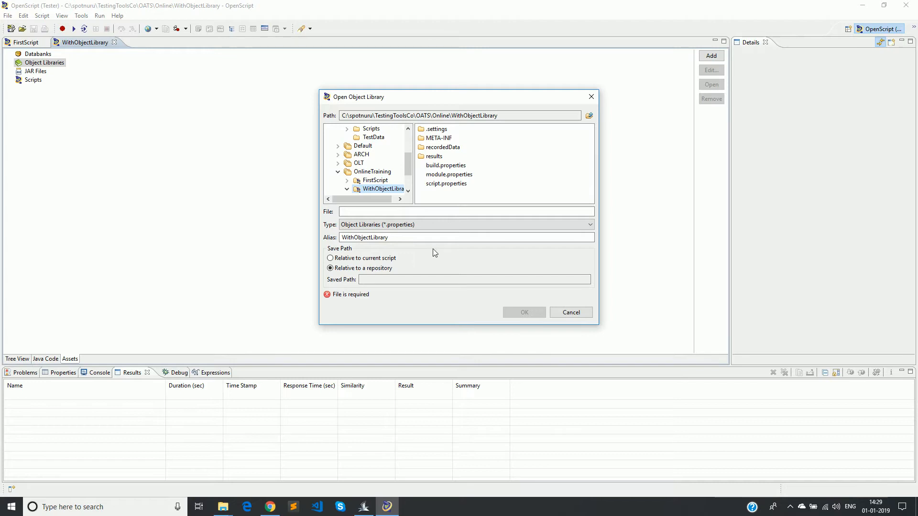
mouse_move(435, 253)
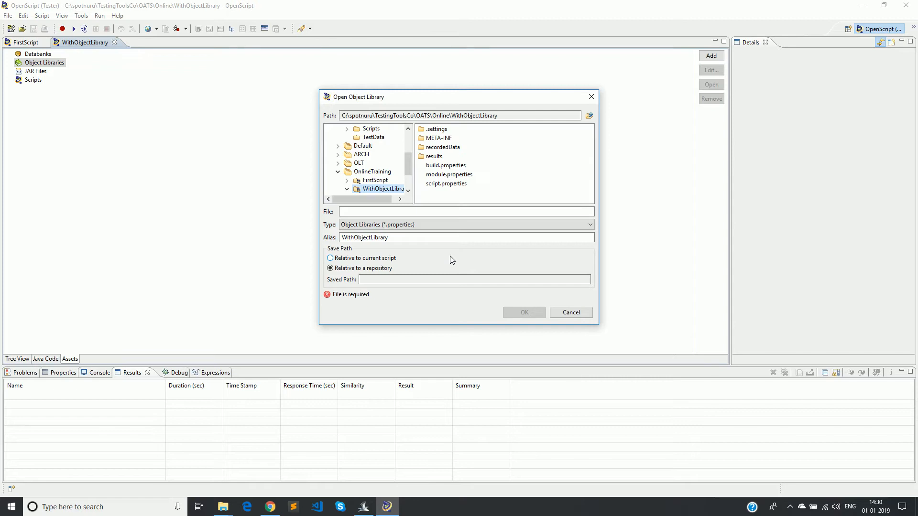
mouse_move(438, 268)
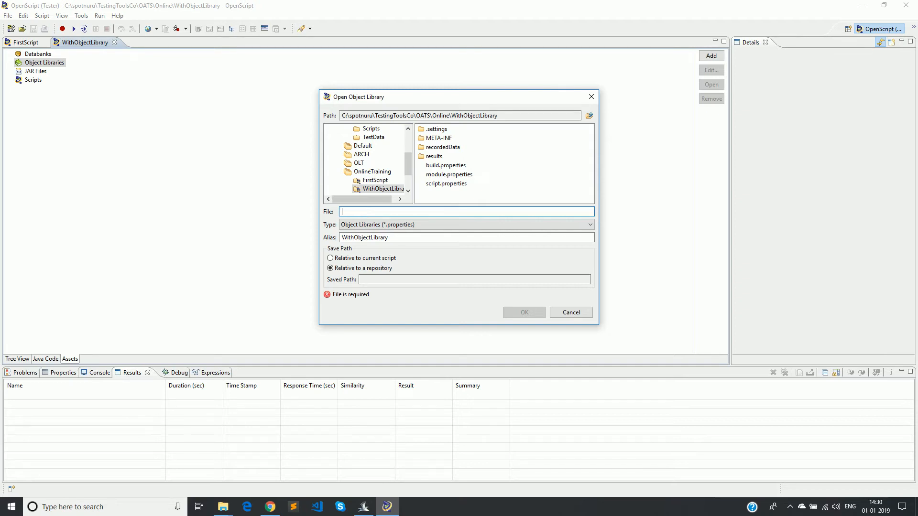
Add a new Mercury object library saved as Mercury.properties relative to the script's folder
type("Mercury")
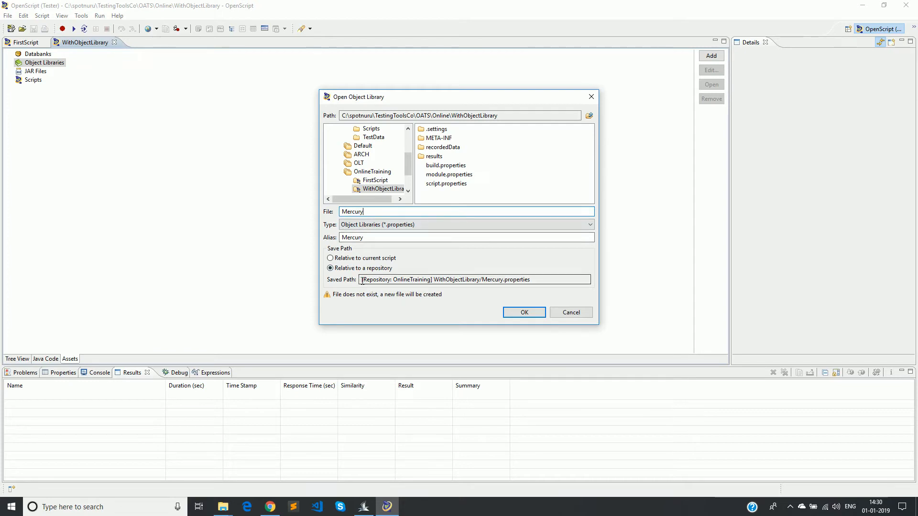
left_click(331, 257)
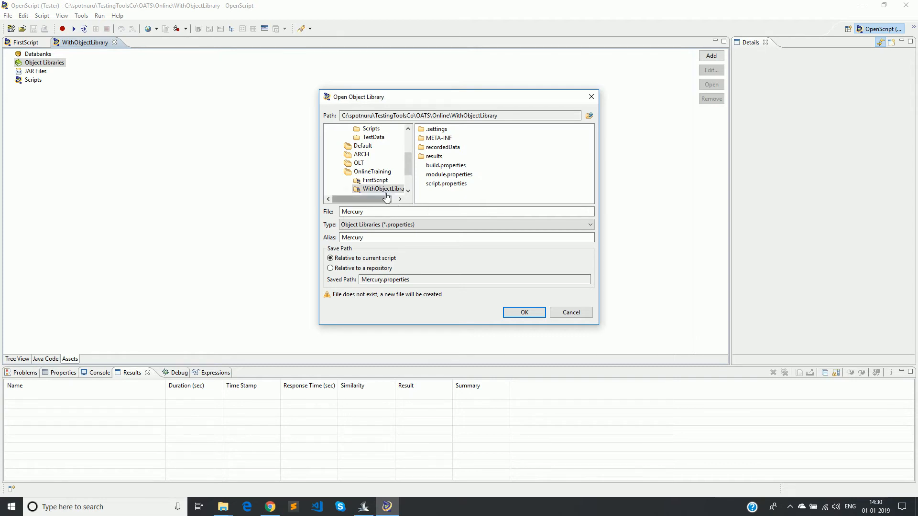
left_click(383, 189)
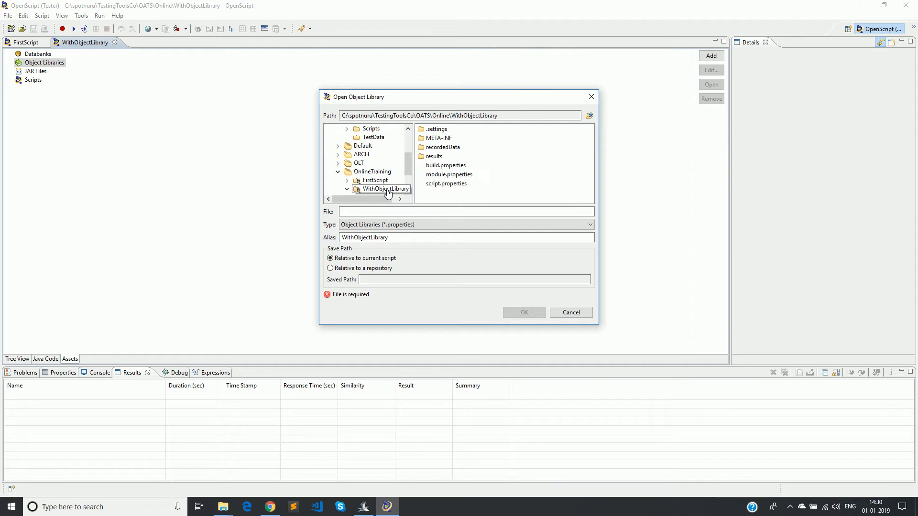
left_click(386, 211)
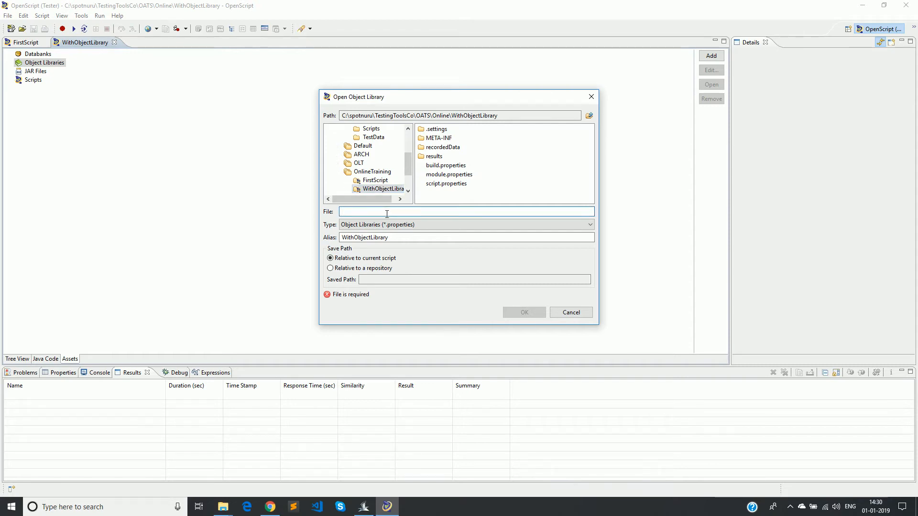
type("Mercury")
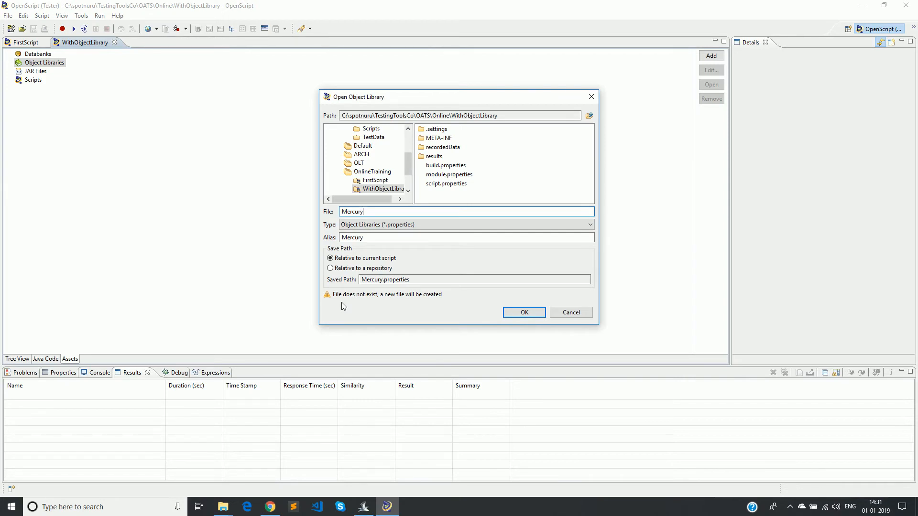
mouse_move(520, 312)
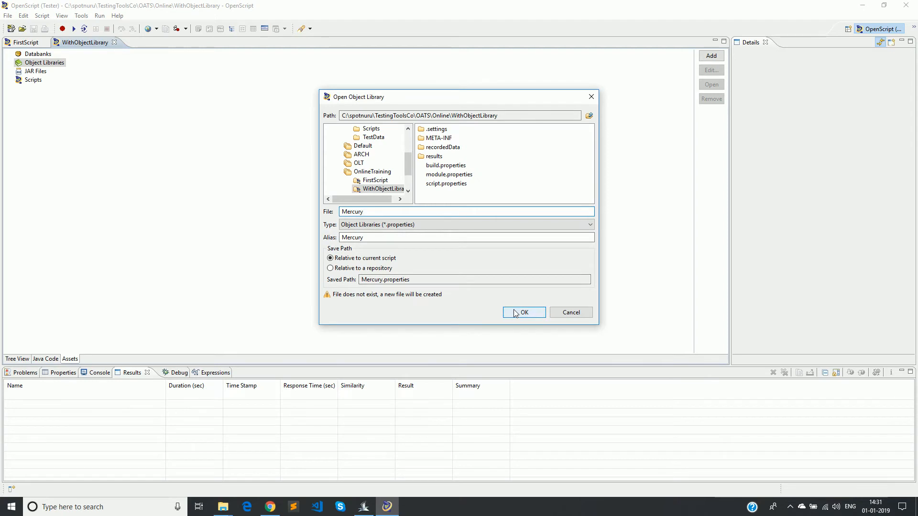
left_click(522, 312)
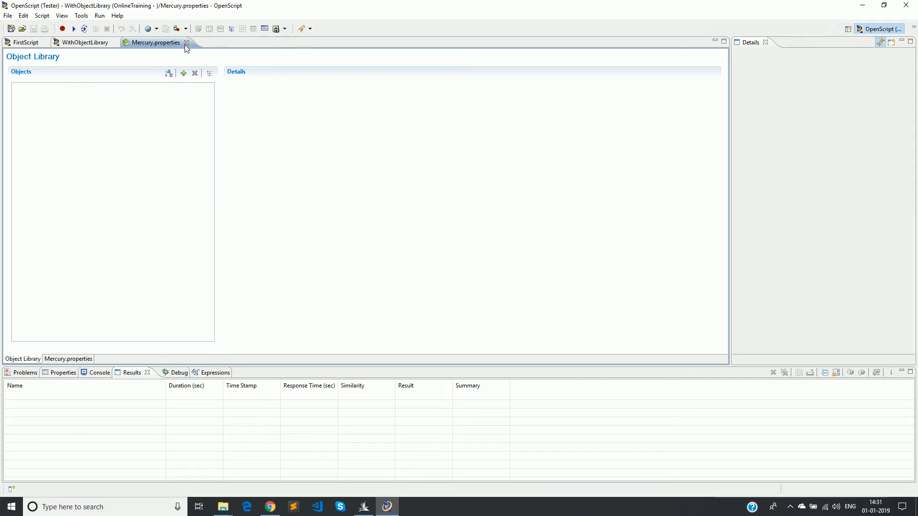
Close the empty Mercury.properties library editor
left_click(186, 42)
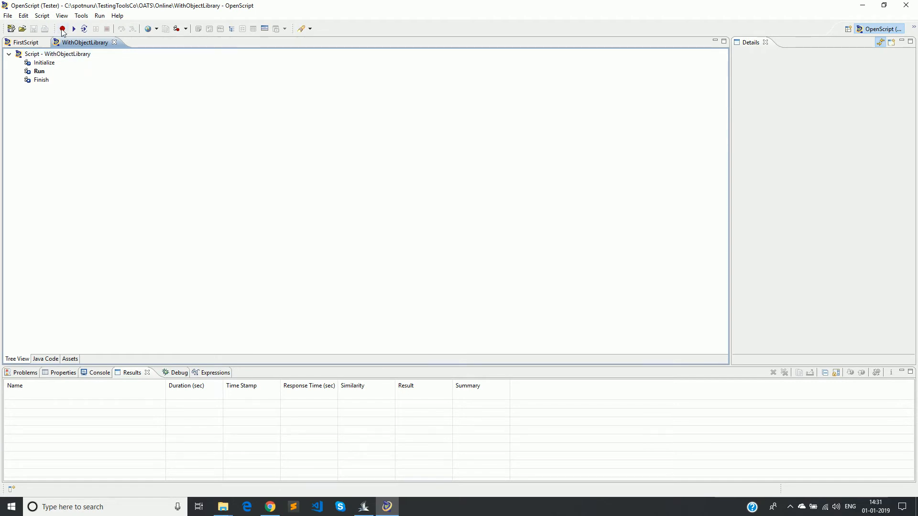
left_click(61, 28)
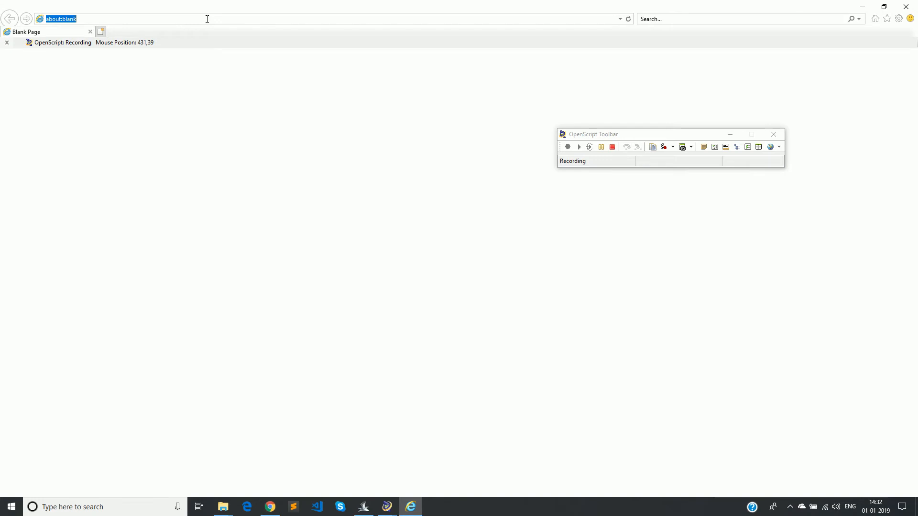
type("http://www.newtours.demoaut.com/")
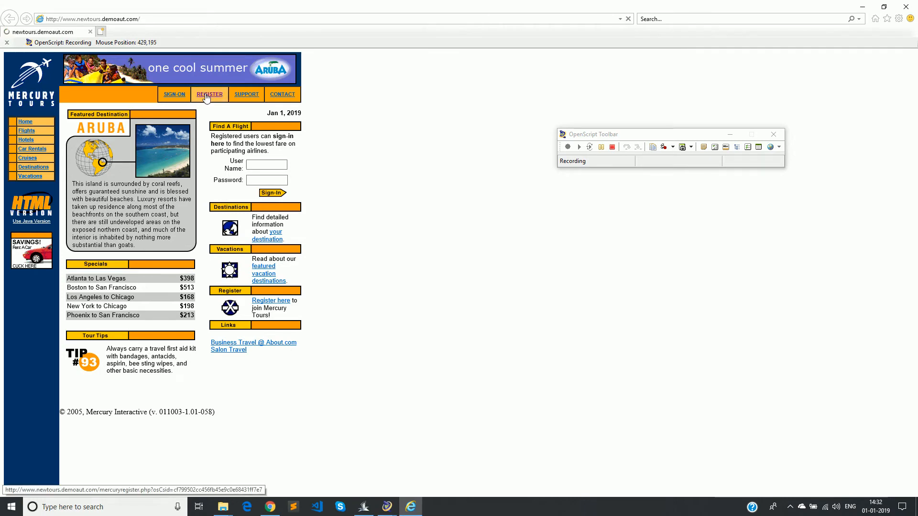
On the Mercury Tours registration page, enter the first name, last name and phone number
left_click(209, 94)
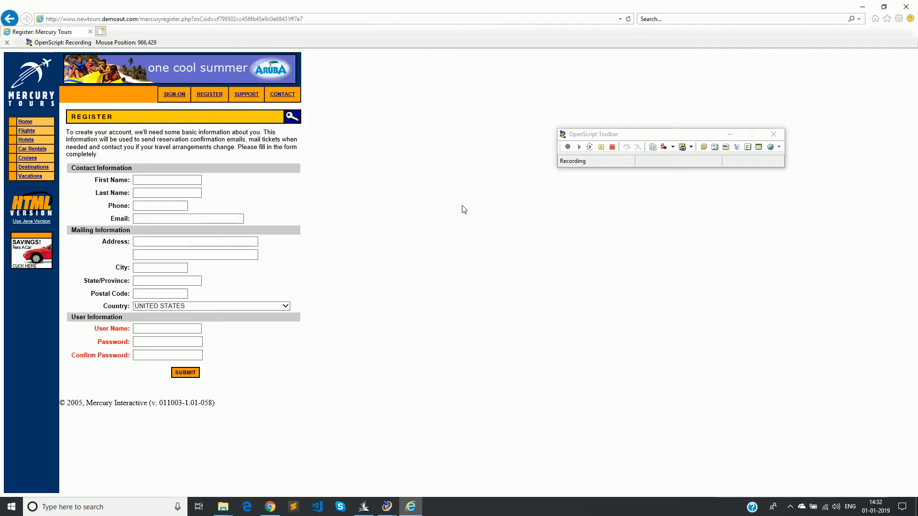
mouse_move(433, 205)
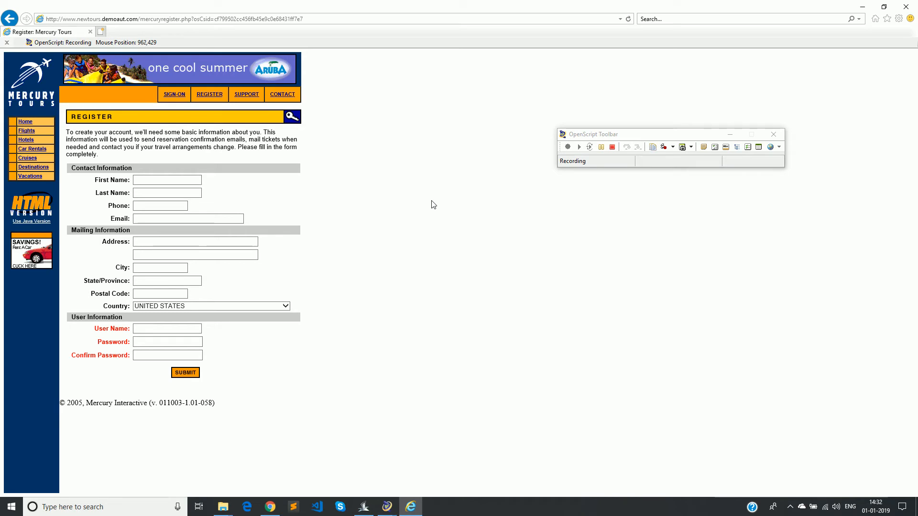
left_click(166, 180)
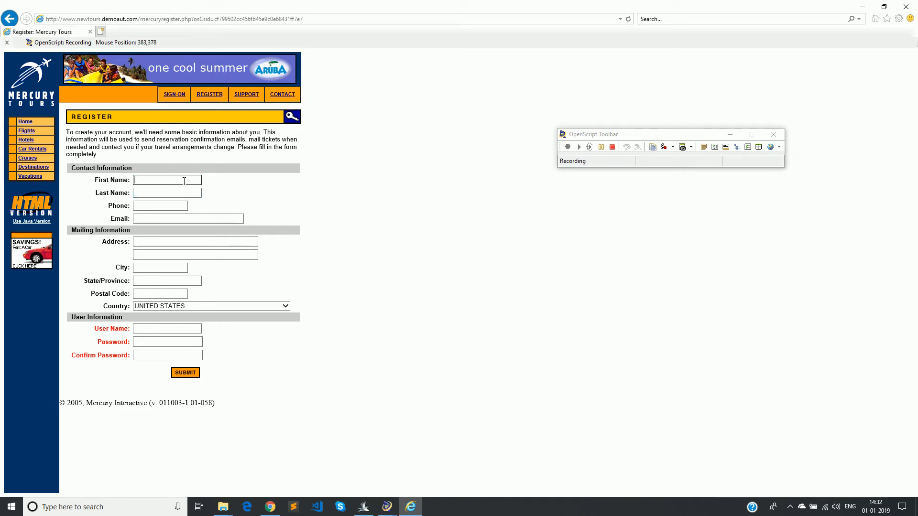
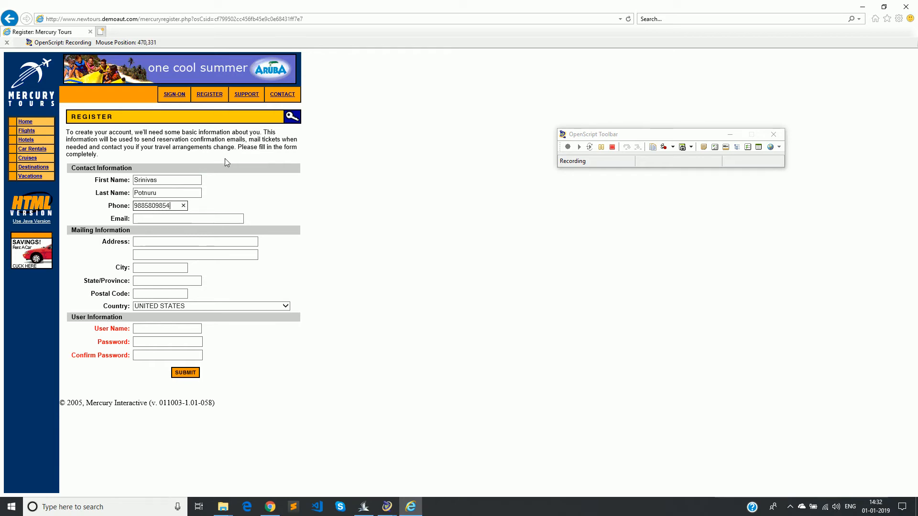
Enter the test email address in the Email field
left_click(187, 218)
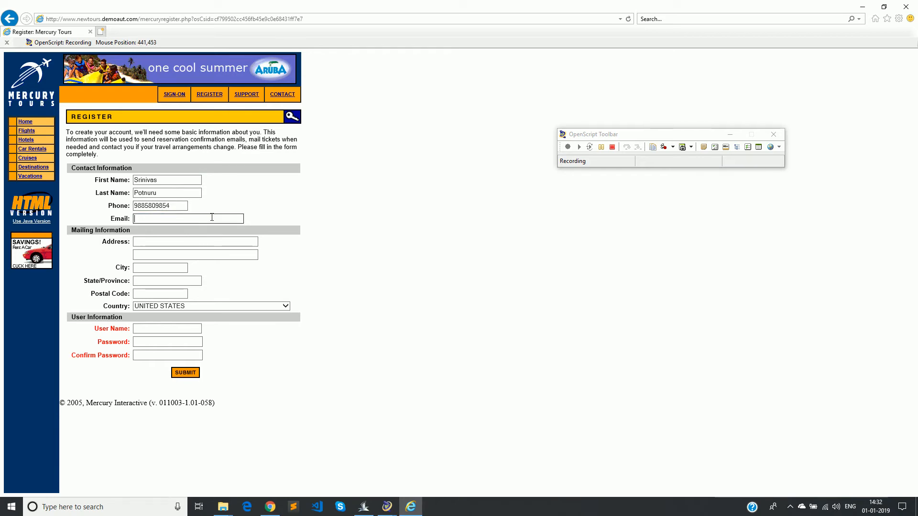
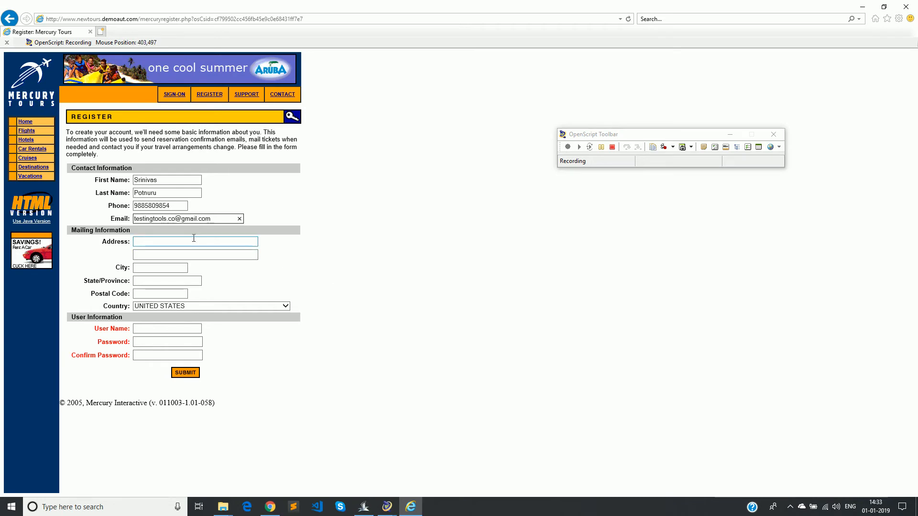
Enter the mailing address, city Hyderabad and state TS
left_click(195, 241)
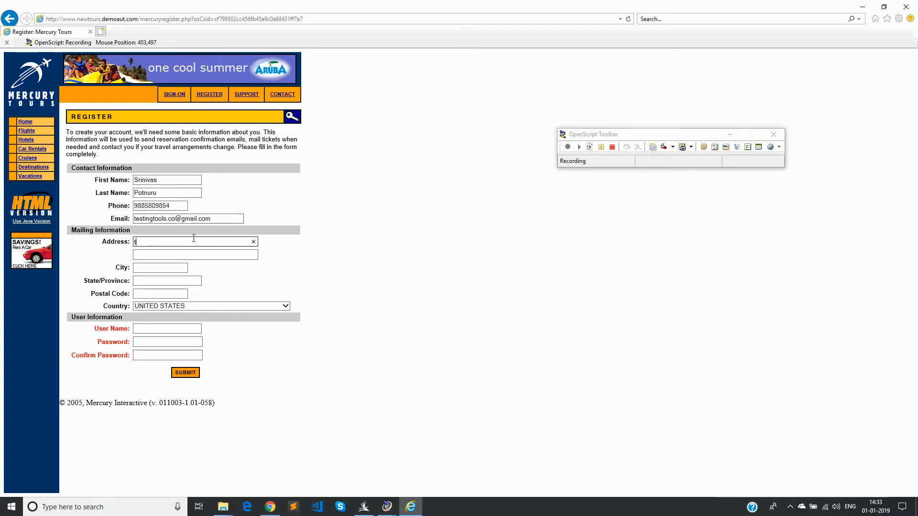
type("testingtools.c")
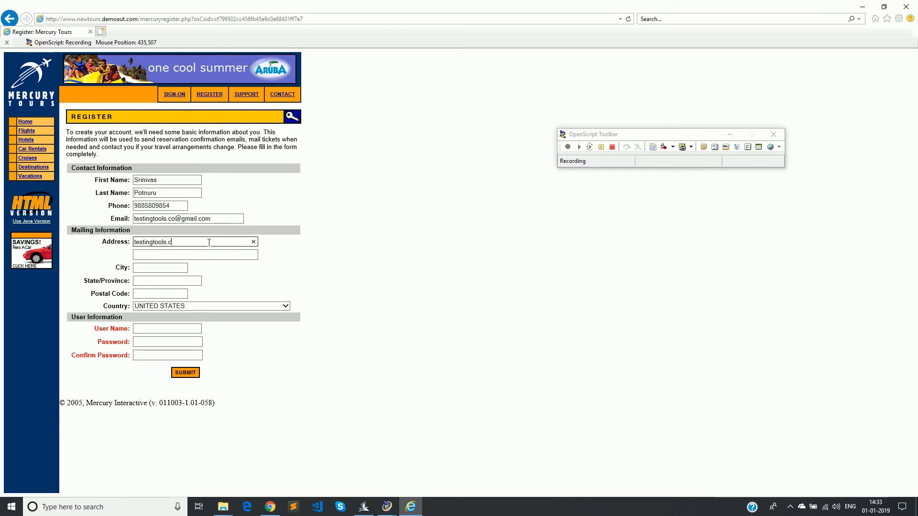
left_click(159, 267)
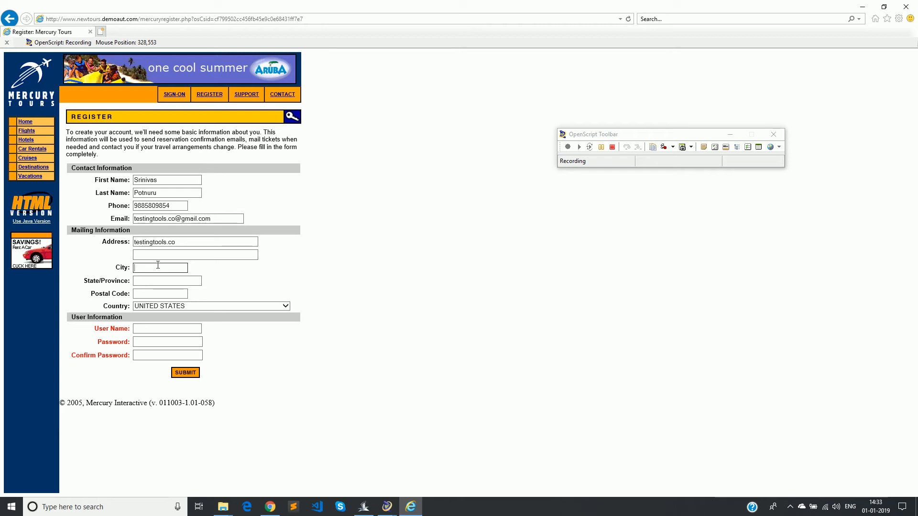
type("Hyderaba")
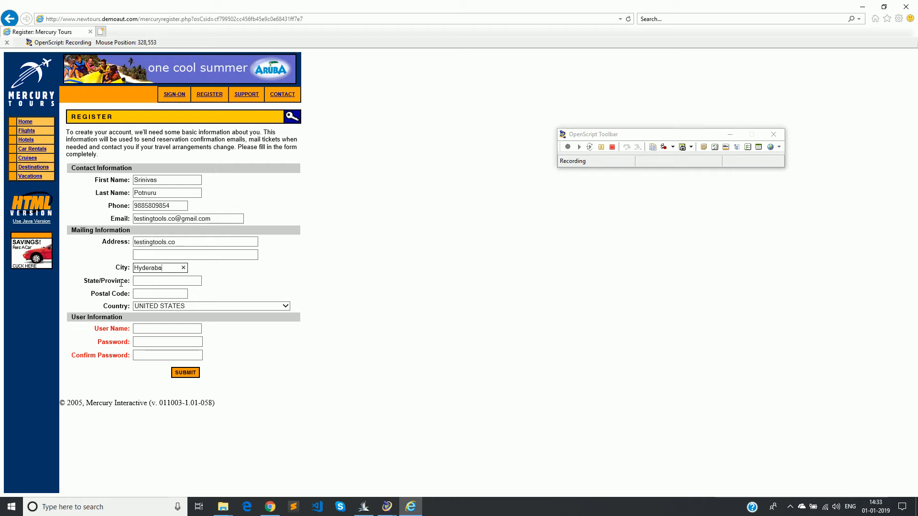
left_click(166, 281)
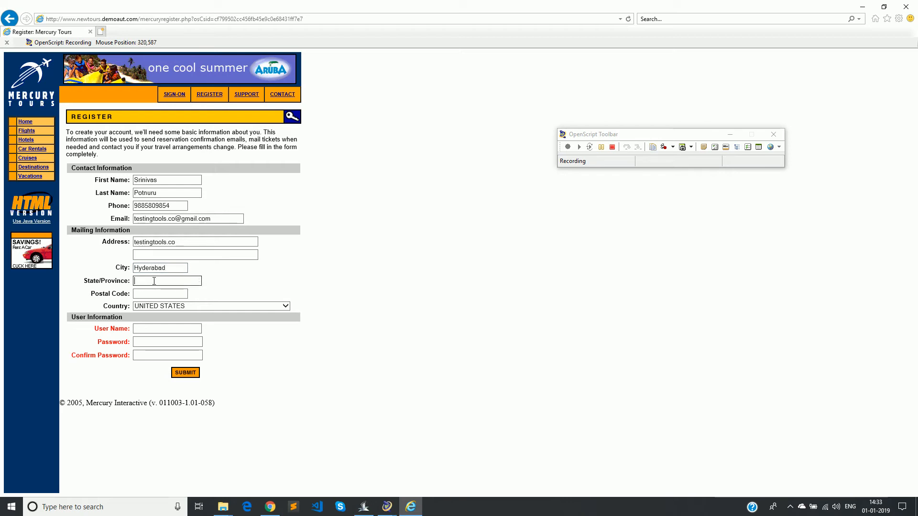
type("TS")
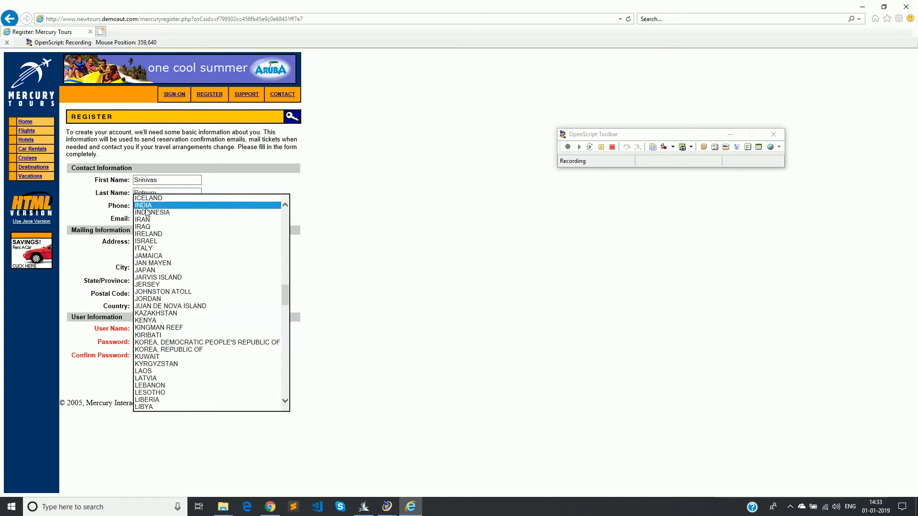
Choose INDIA as the country
left_click(143, 205)
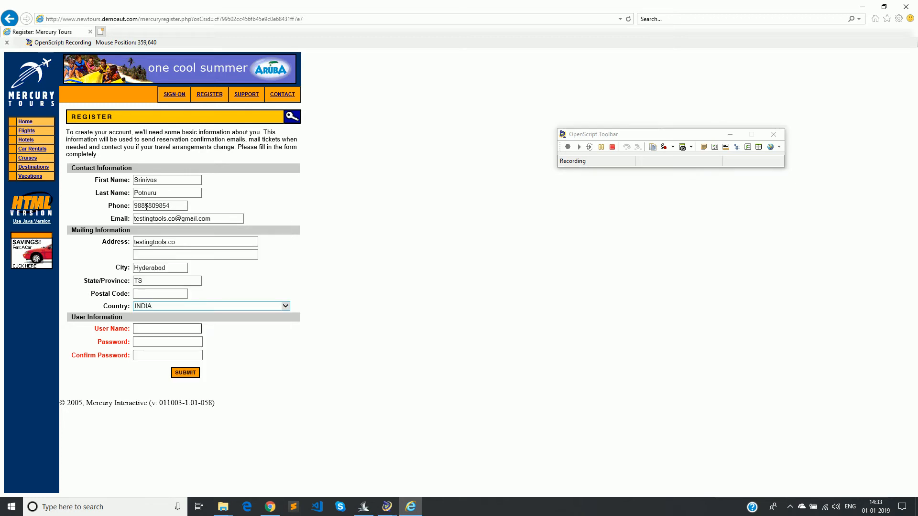
left_click(167, 328)
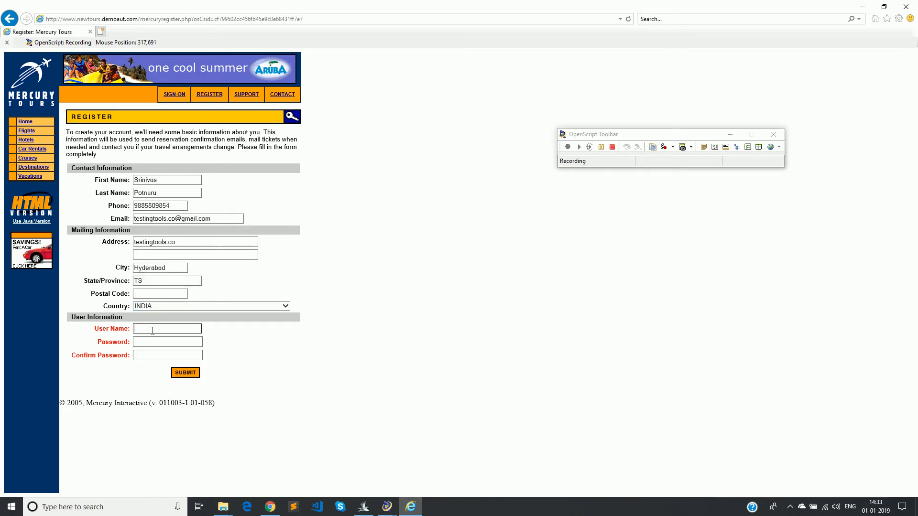
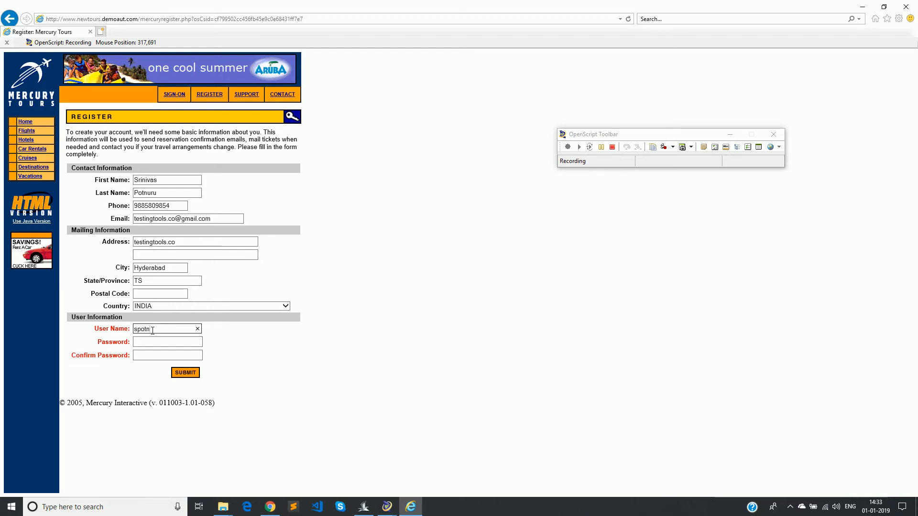
left_click(166, 342)
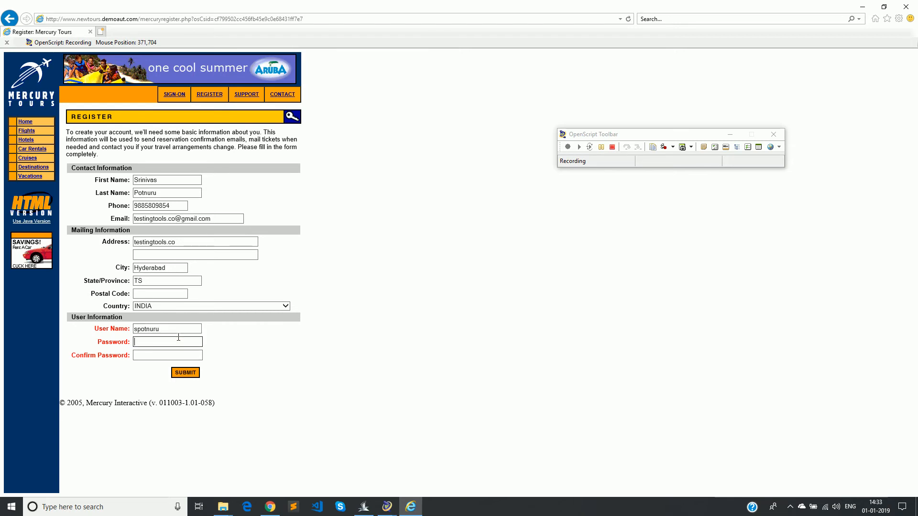
type("•")
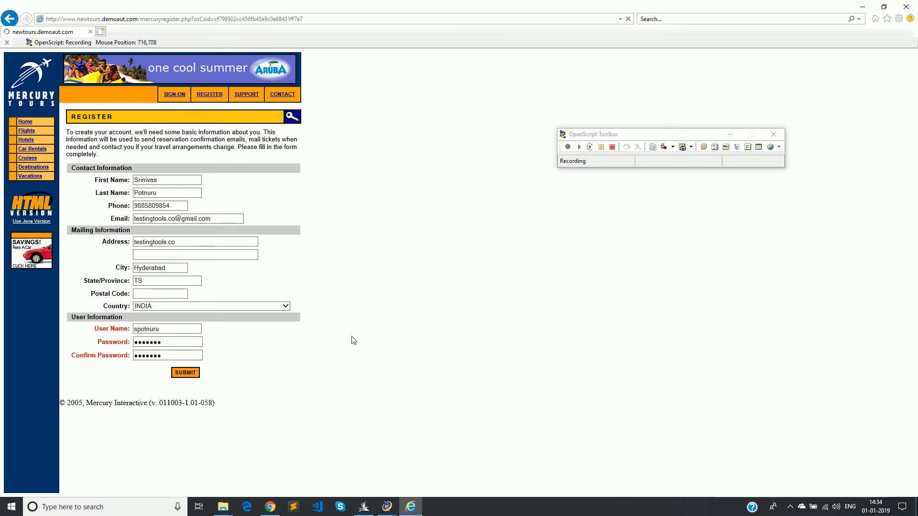
Record clicks on the success page's greeting text and user-name note
left_click(185, 372)
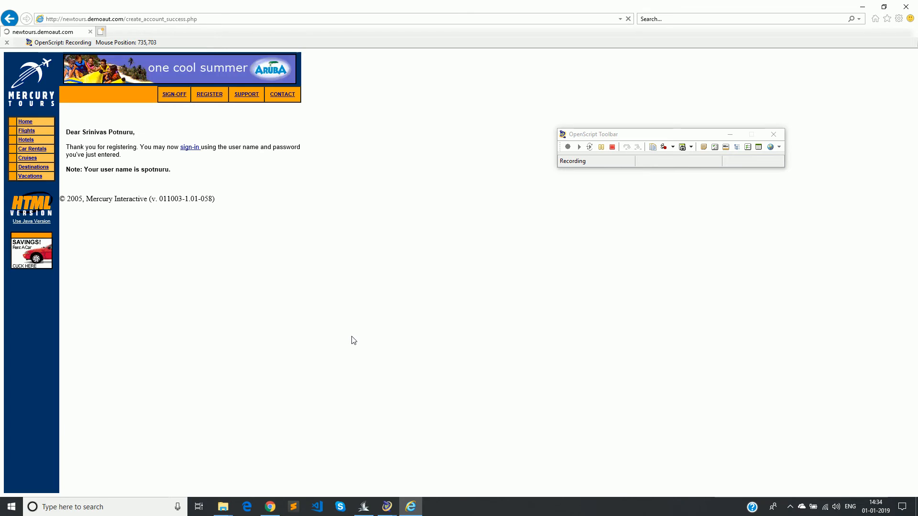
left_click(208, 94)
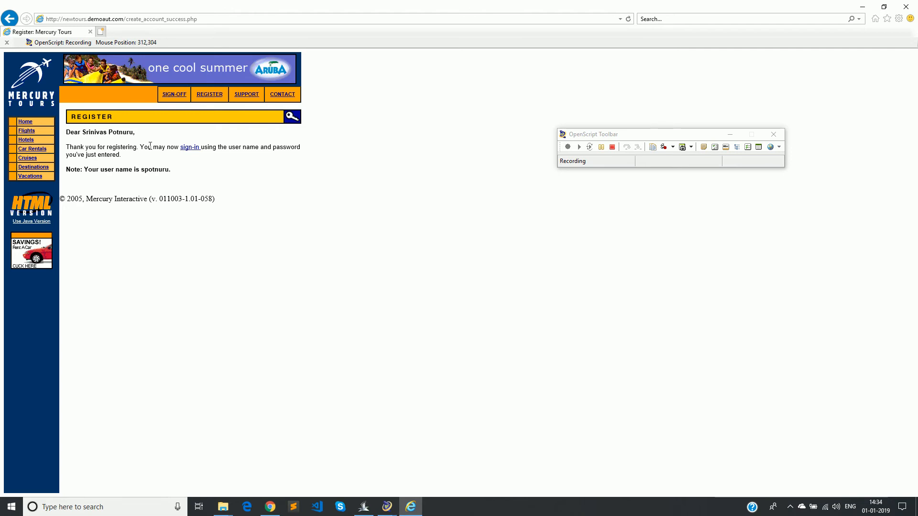
mouse_move(268, 159)
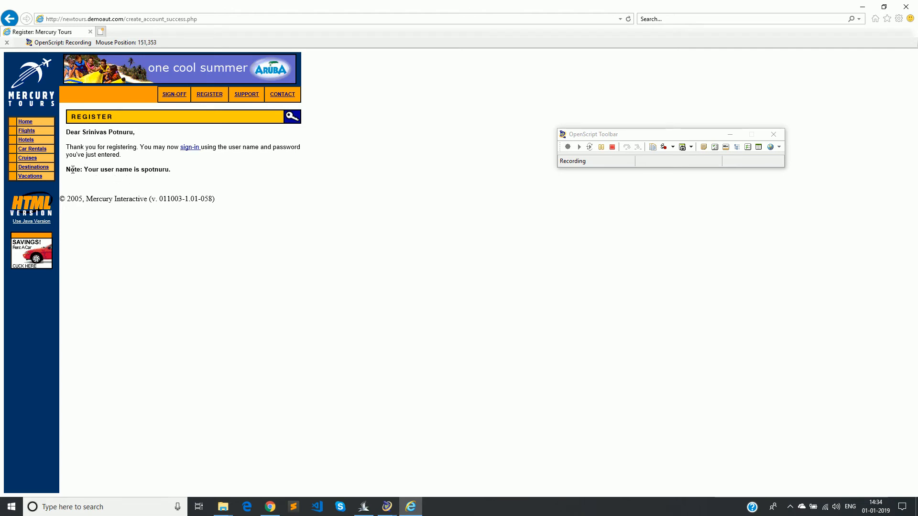
mouse_move(153, 170)
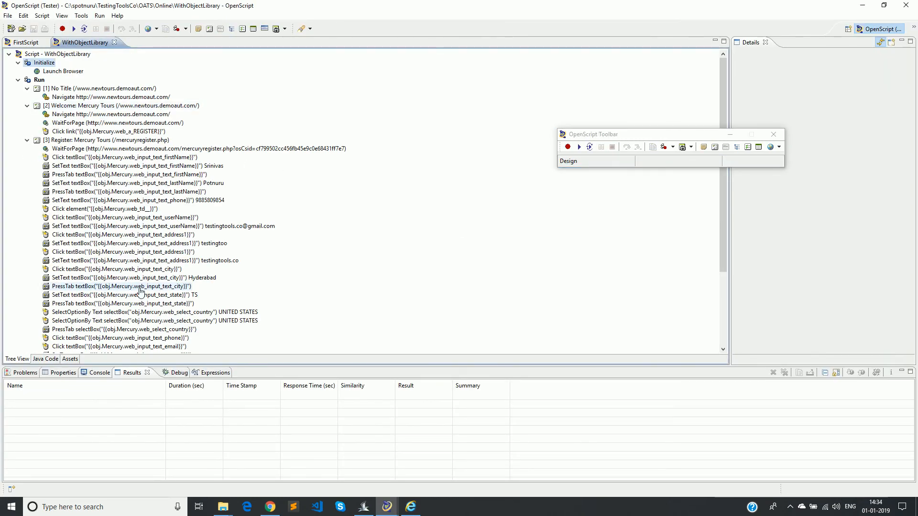
Show the WithObjectLibrary script as Java code instead of the tree view
scroll("down", 3)
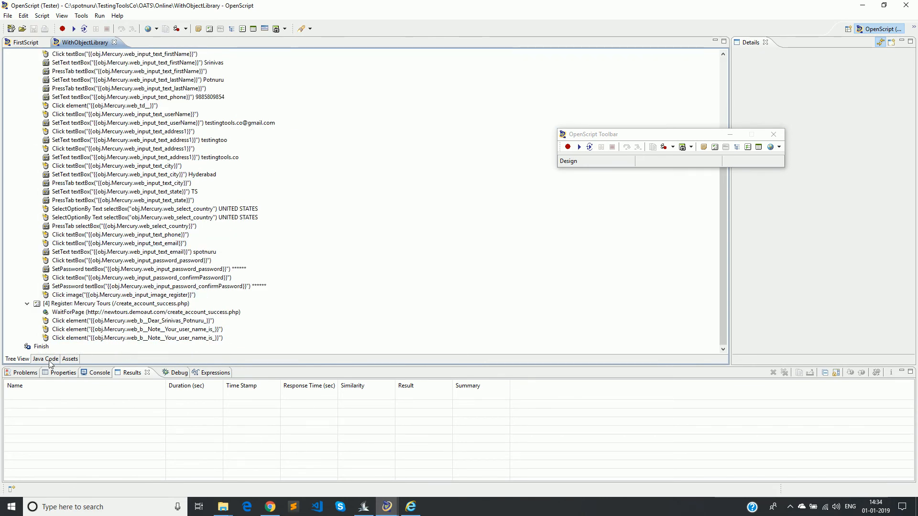
left_click(45, 359)
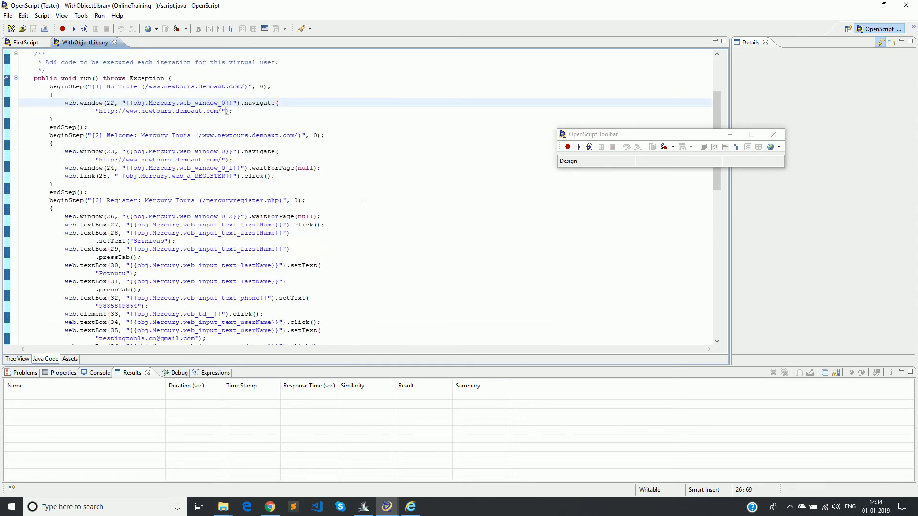
scroll("down", 3)
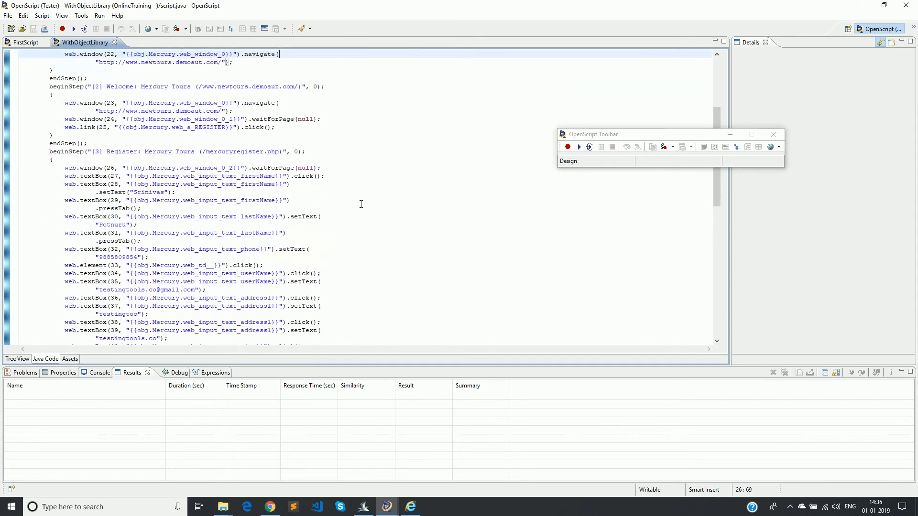
mouse_move(253, 229)
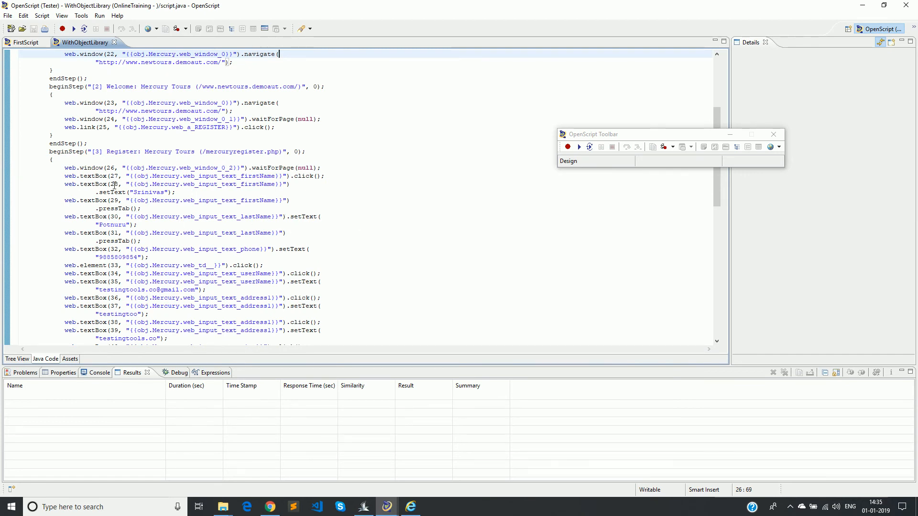
Examine the firstName text box step and highlight its obj.Mercury library reference
double_click(143, 175)
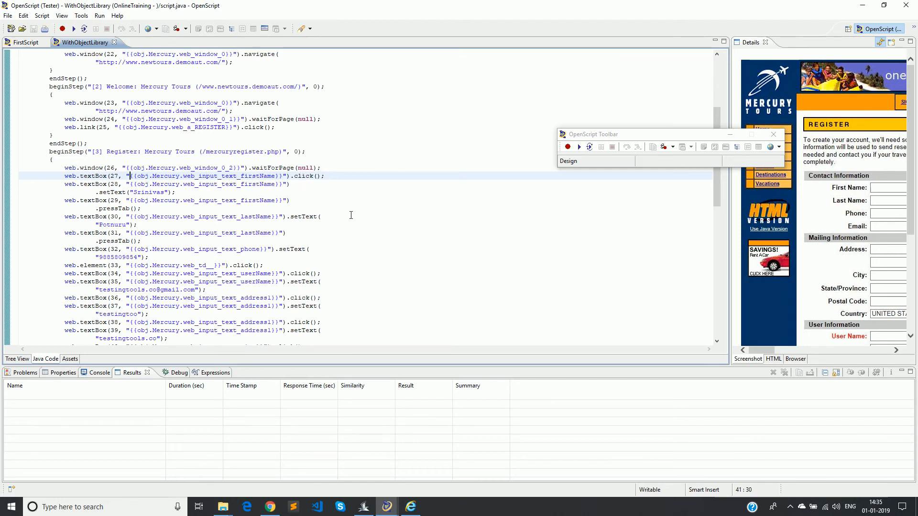
mouse_move(390, 259)
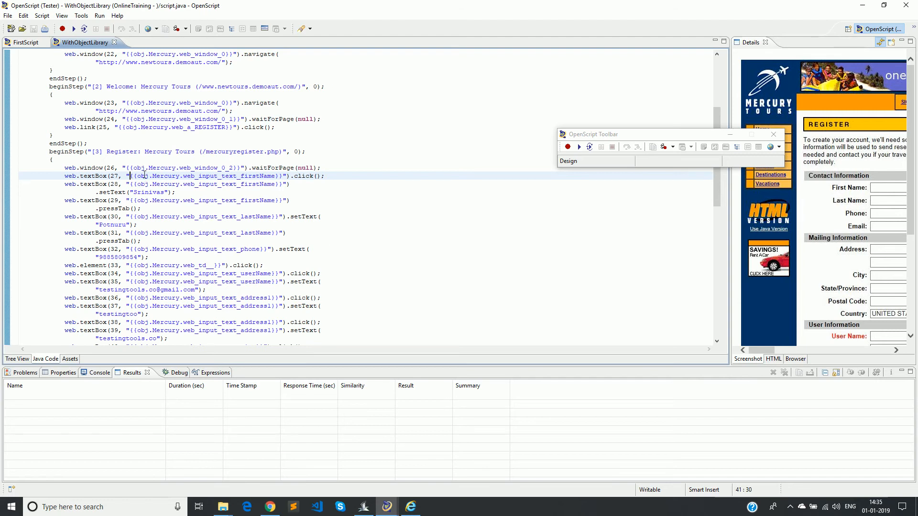
double_click(141, 177)
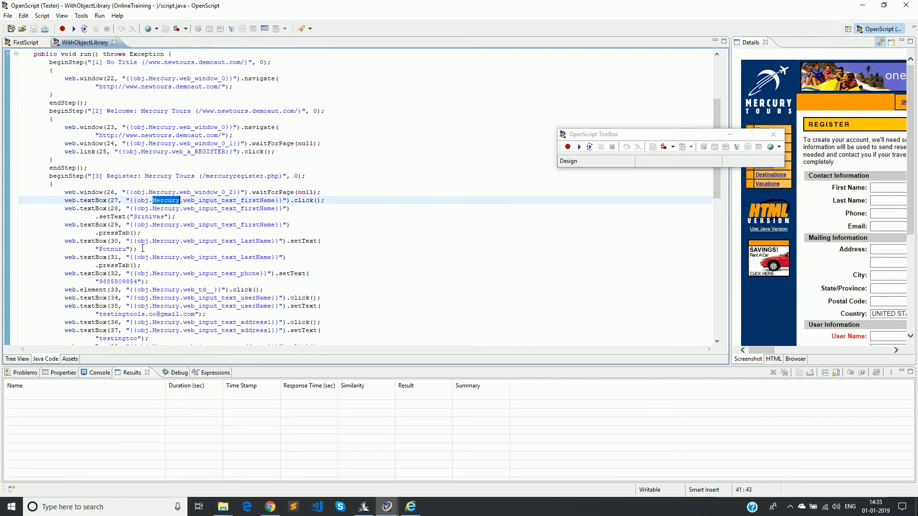
left_click(17, 359)
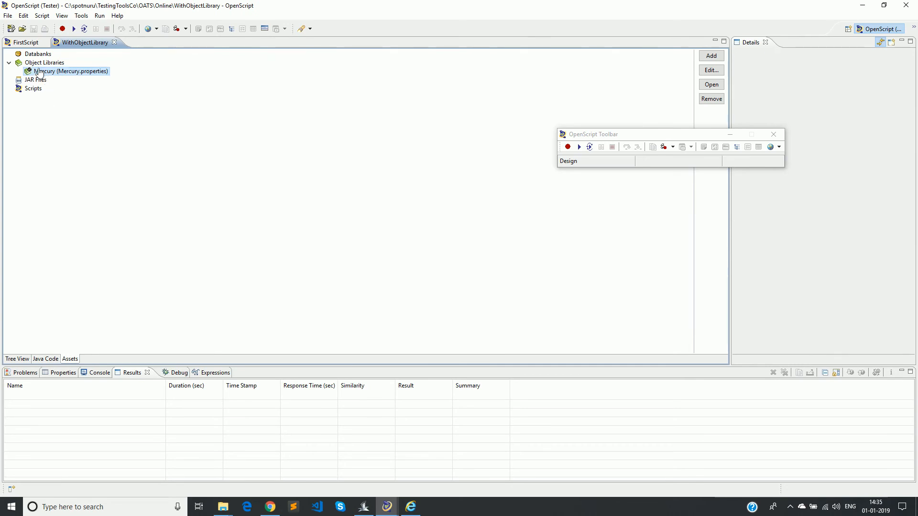
left_click(711, 84)
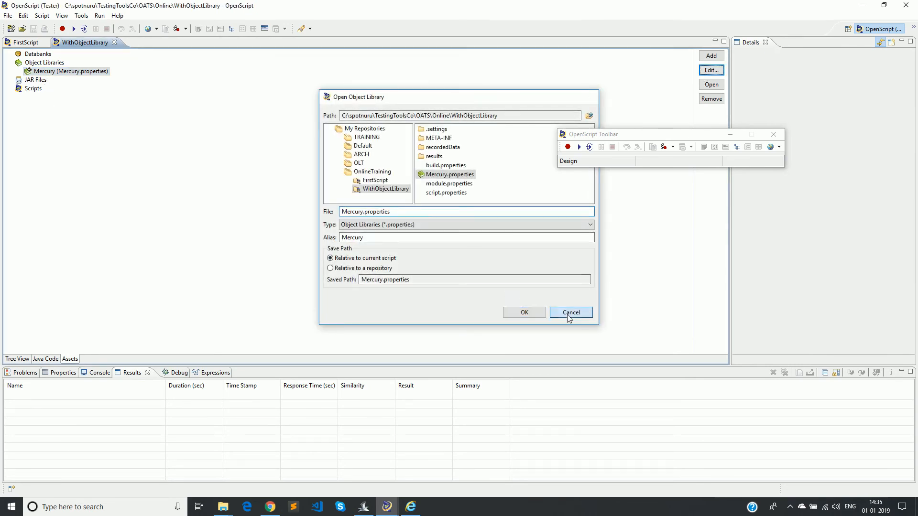
left_click(569, 312)
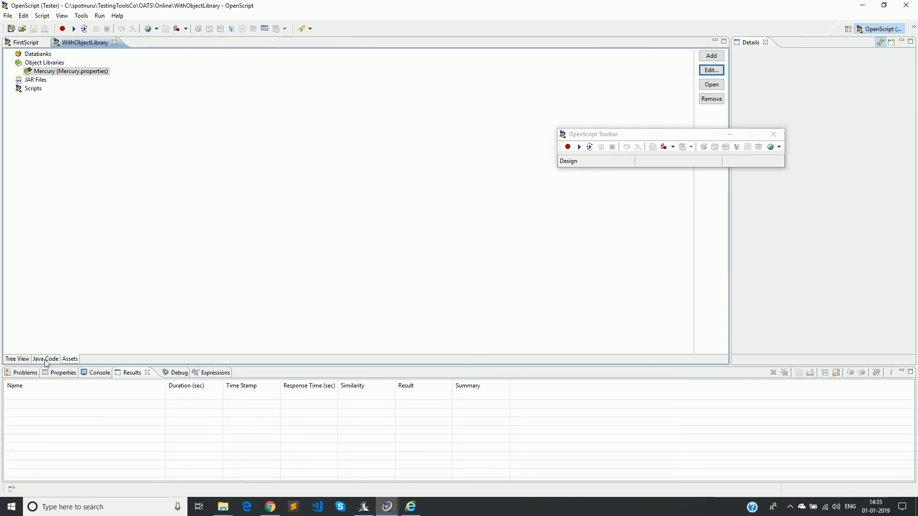
left_click(45, 359)
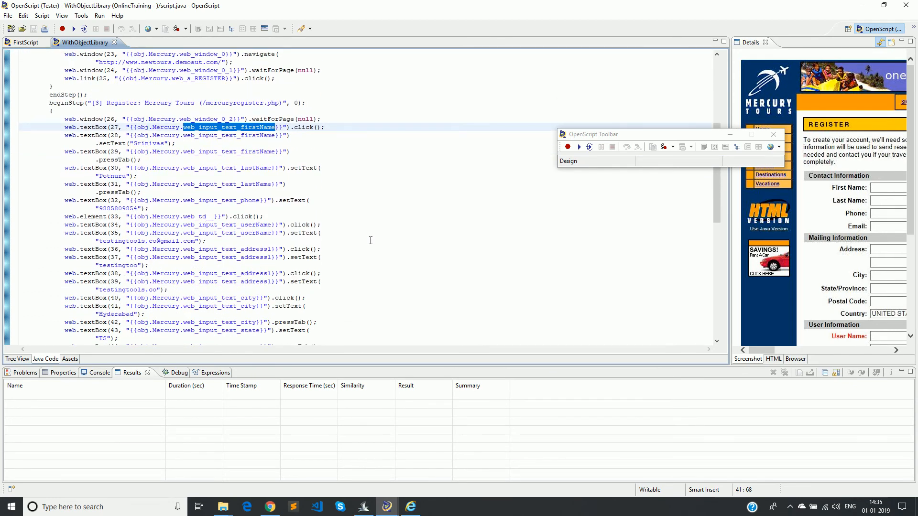
Highlight the userName note object reference and open the Mercury.properties object library editor
scroll("down", 3)
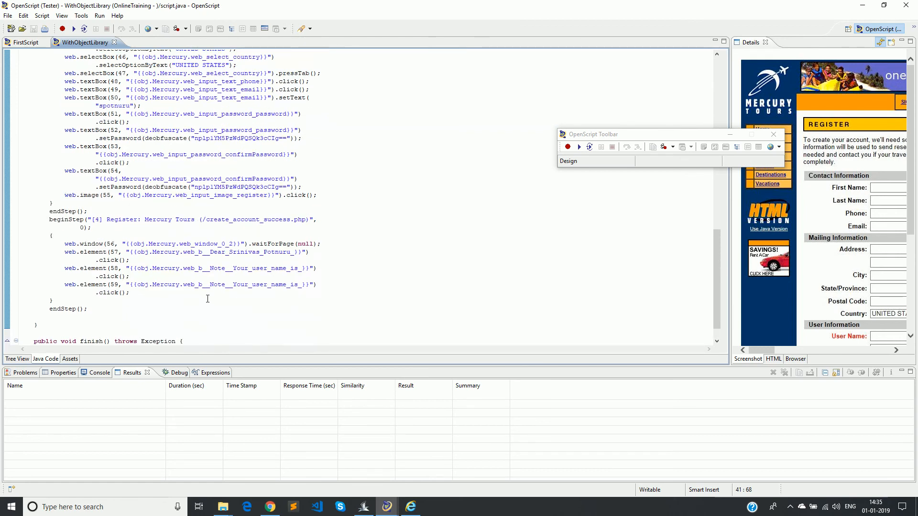
double_click(158, 268)
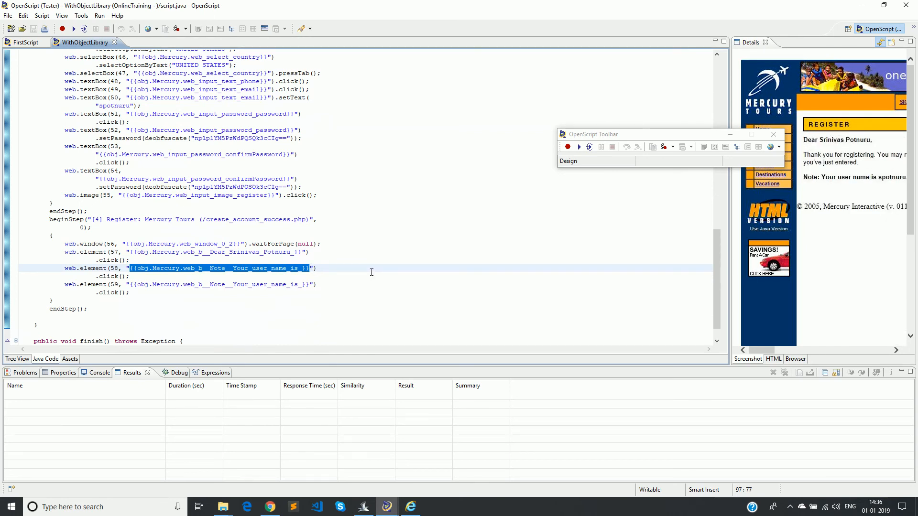
left_click(16, 359)
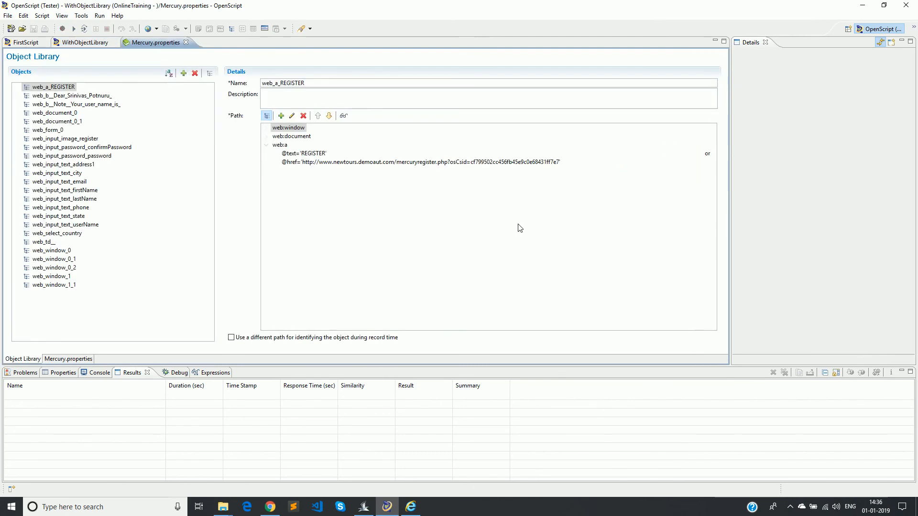
mouse_move(99, 117)
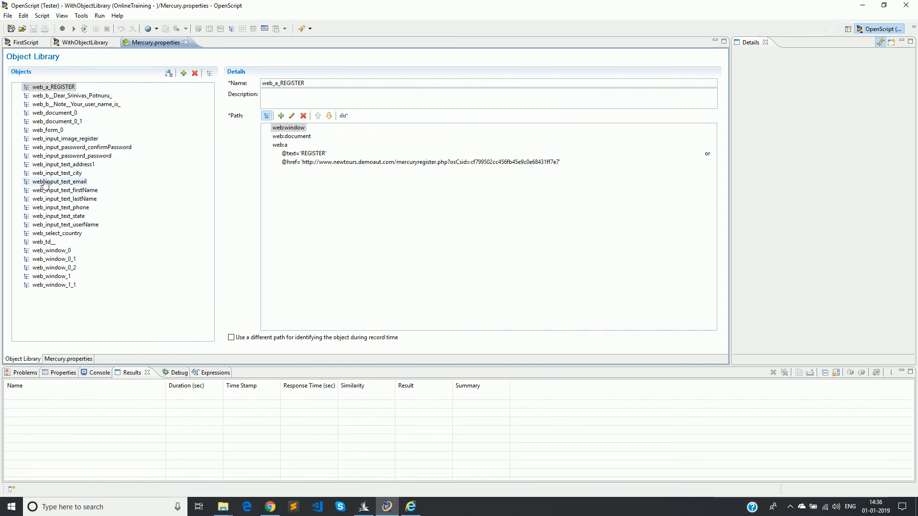
Inspect web_input_text_email's id/name/index path, then view Mercury.properties as raw text
left_click(59, 181)
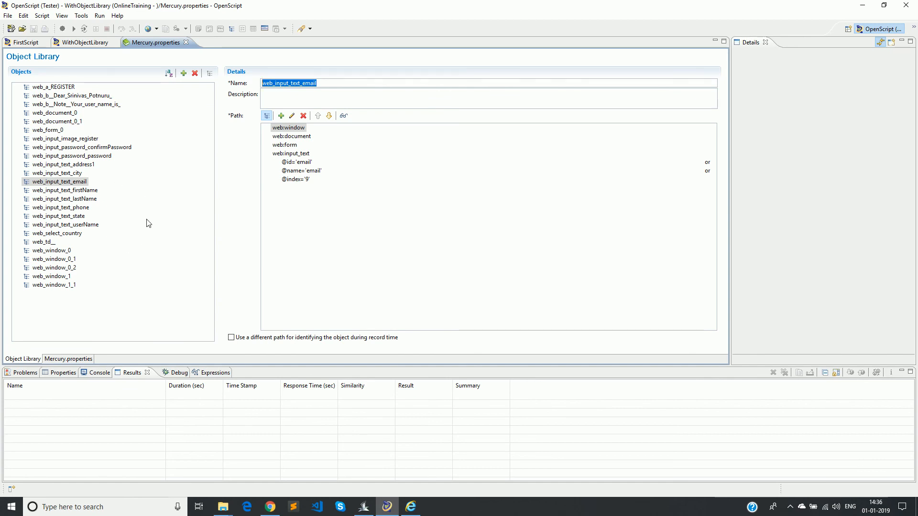
left_click(67, 359)
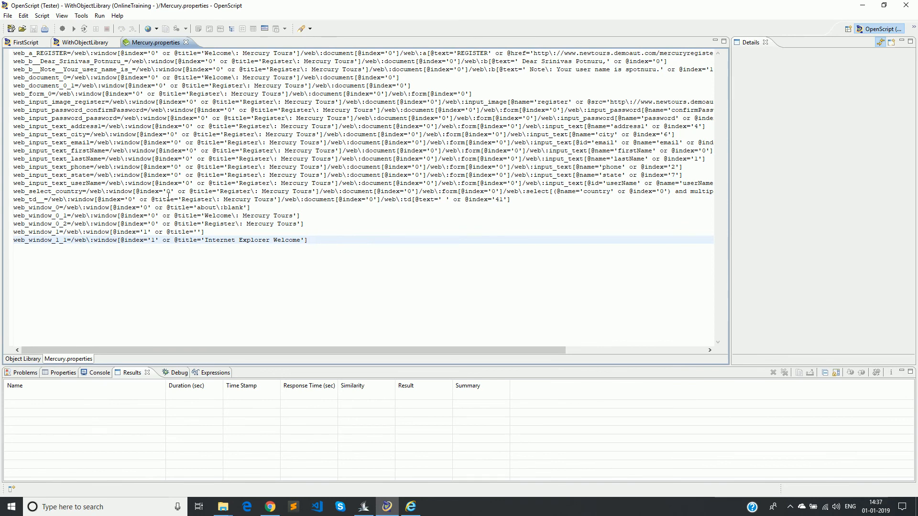
mouse_move(146, 55)
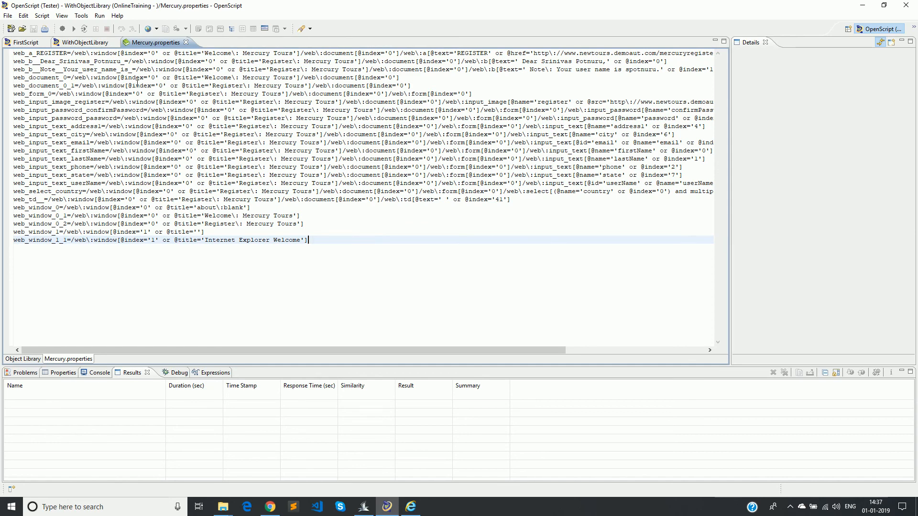
Return to the WithObjectLibrary script, whose assets list the Mercury object library
left_click(81, 42)
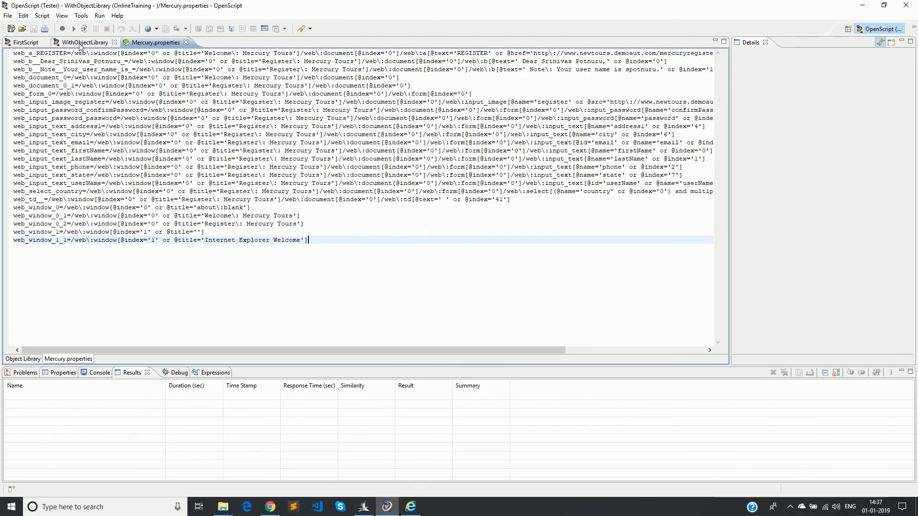
left_click(85, 42)
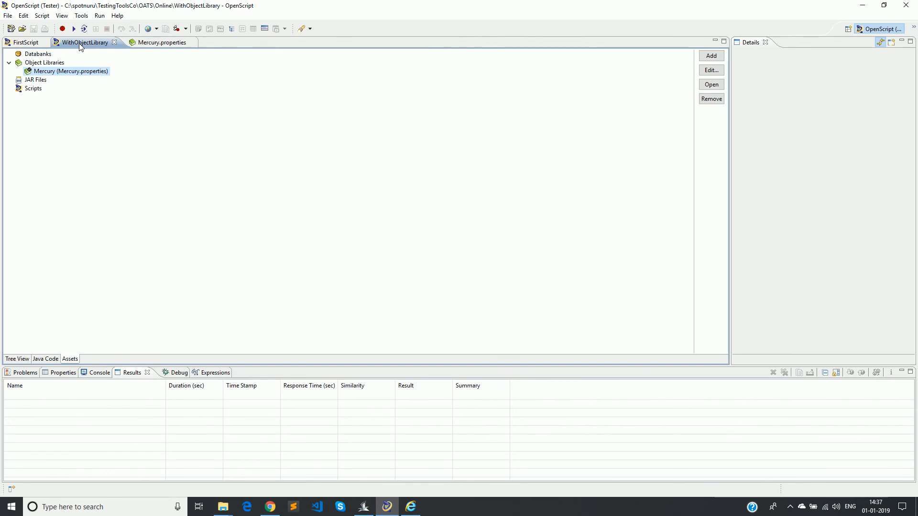
left_click(156, 42)
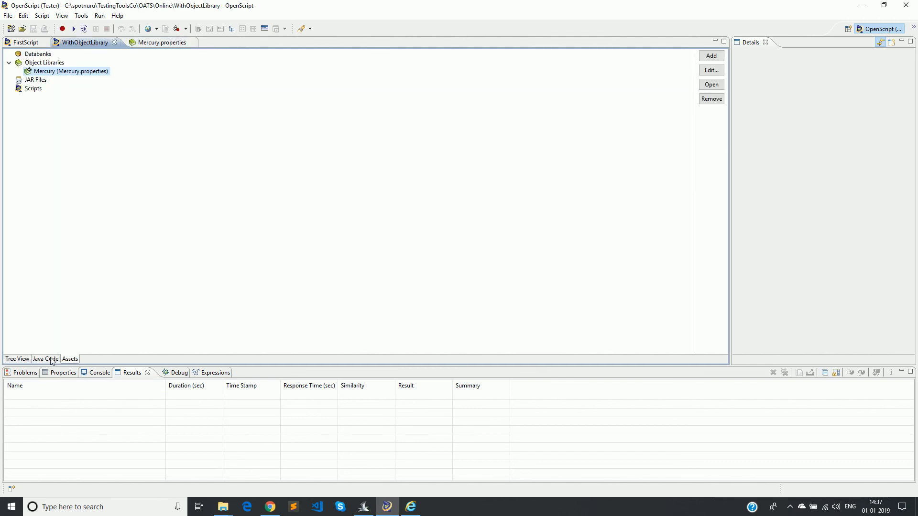
left_click(45, 359)
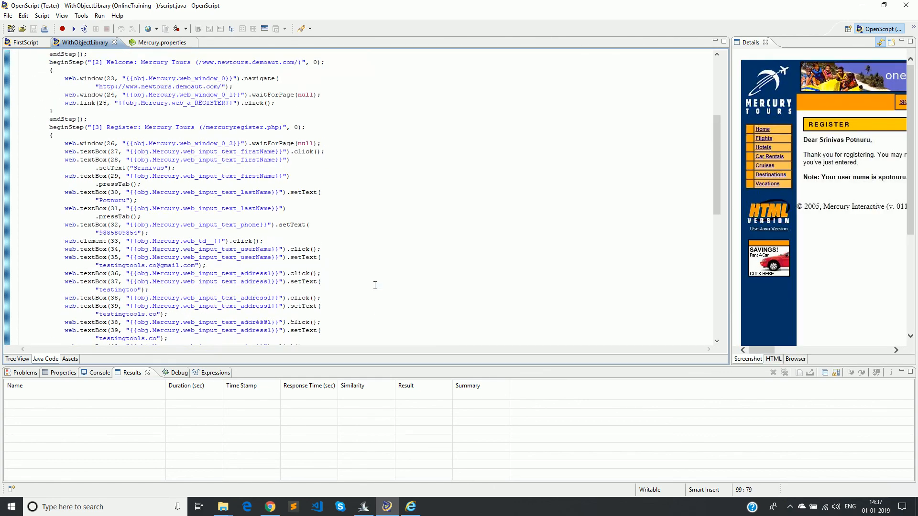
scroll("down", 3)
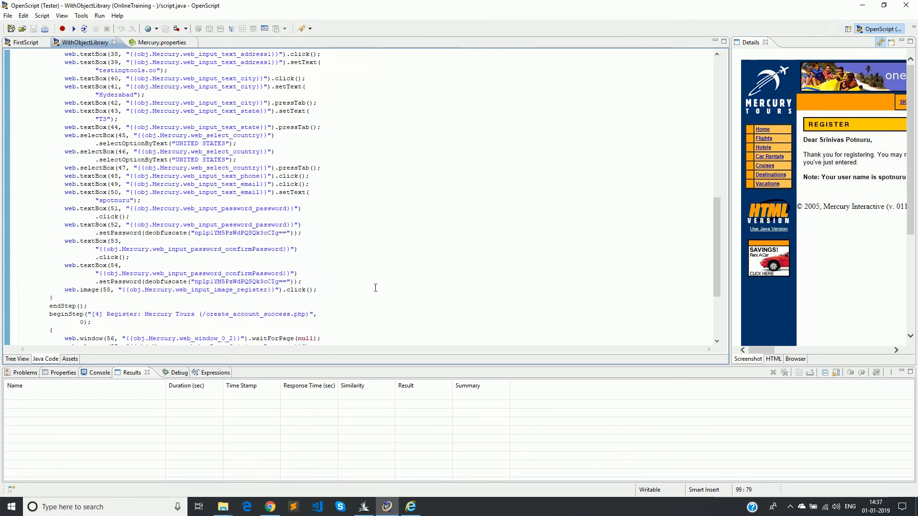
mouse_move(367, 289)
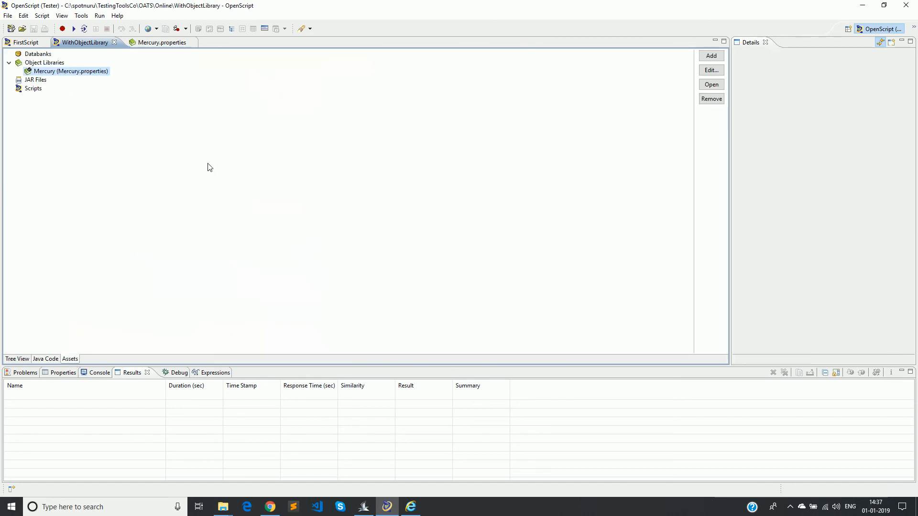
mouse_move(191, 146)
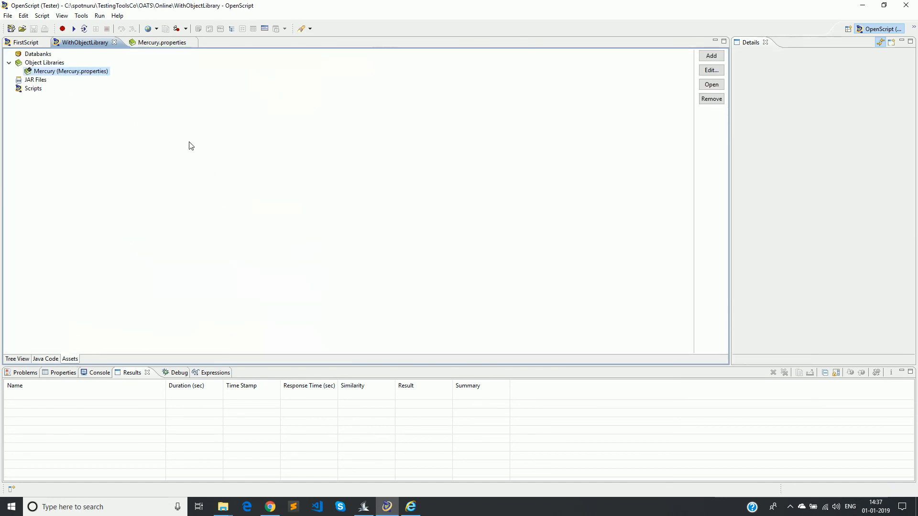